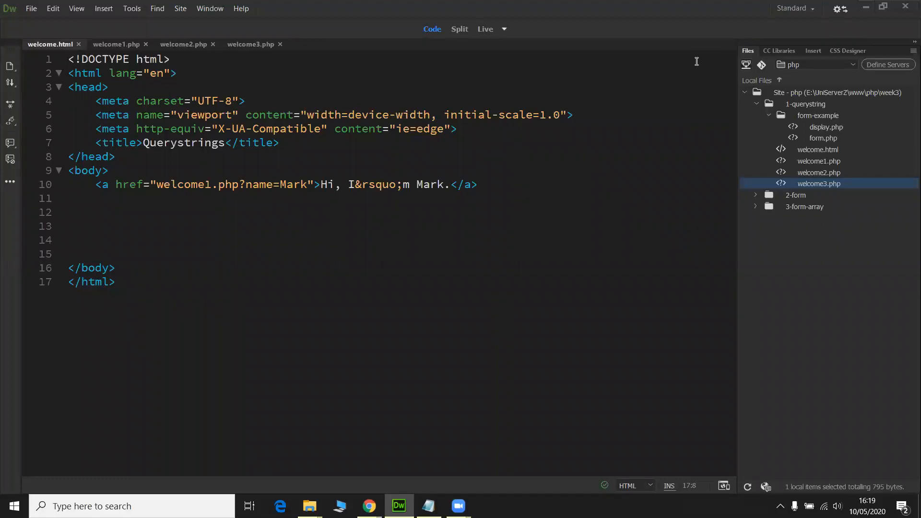
mouse_move(409, 245)
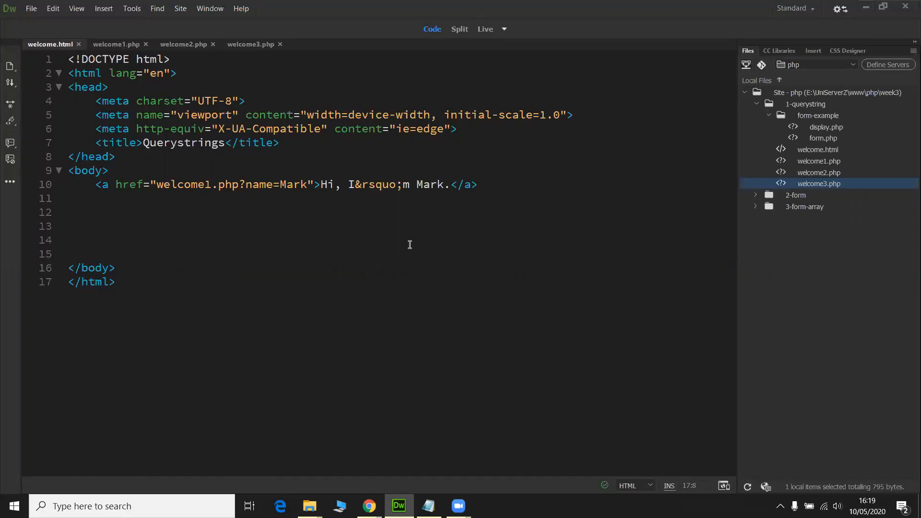
mouse_move(101, 184)
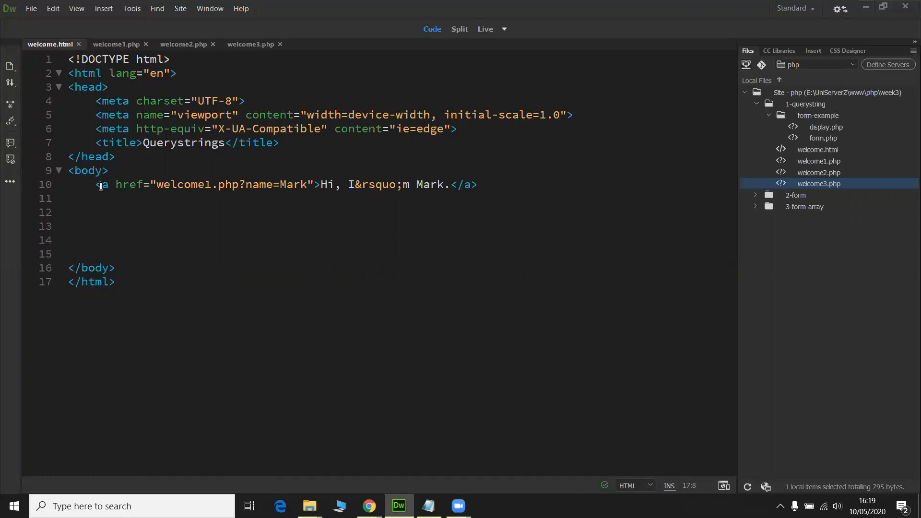
Review the welcome.html link targeting welcome1.php?name=Mark alongside the welcome1.php code
drag(96, 184, 316, 184)
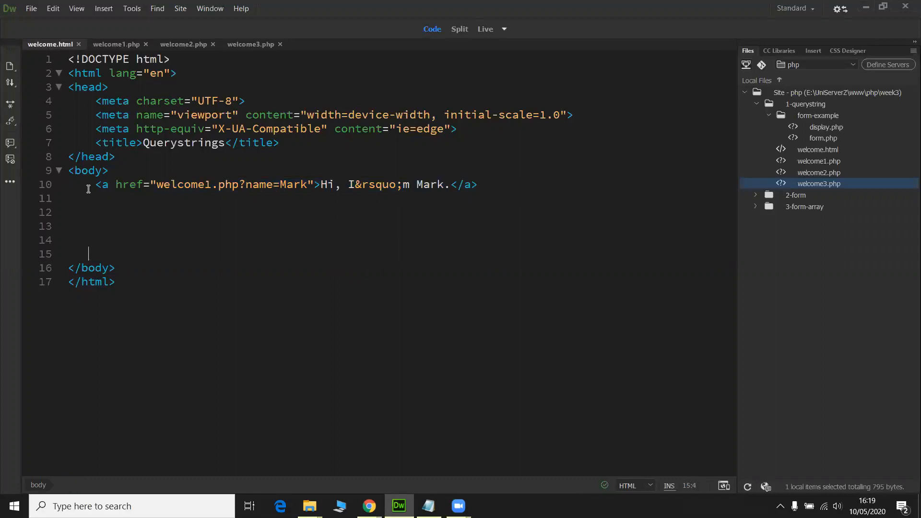
drag(93, 184, 477, 184)
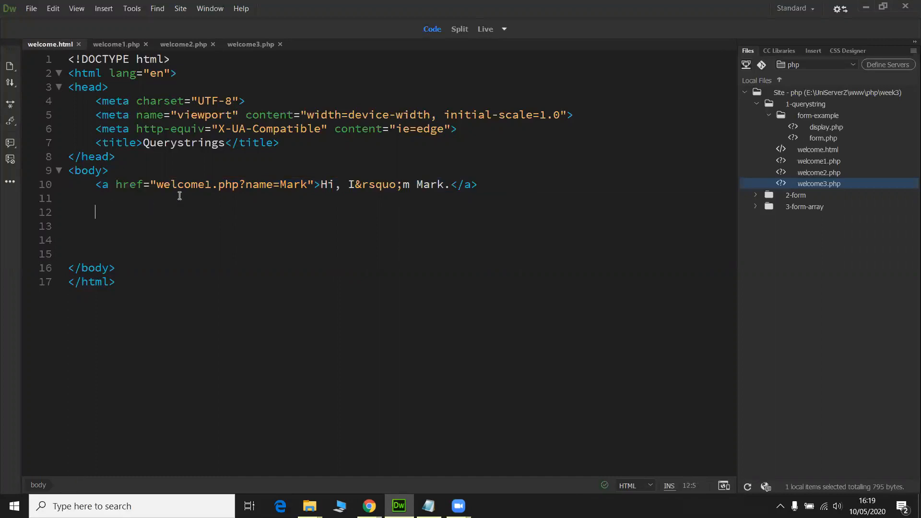
double_click(182, 184)
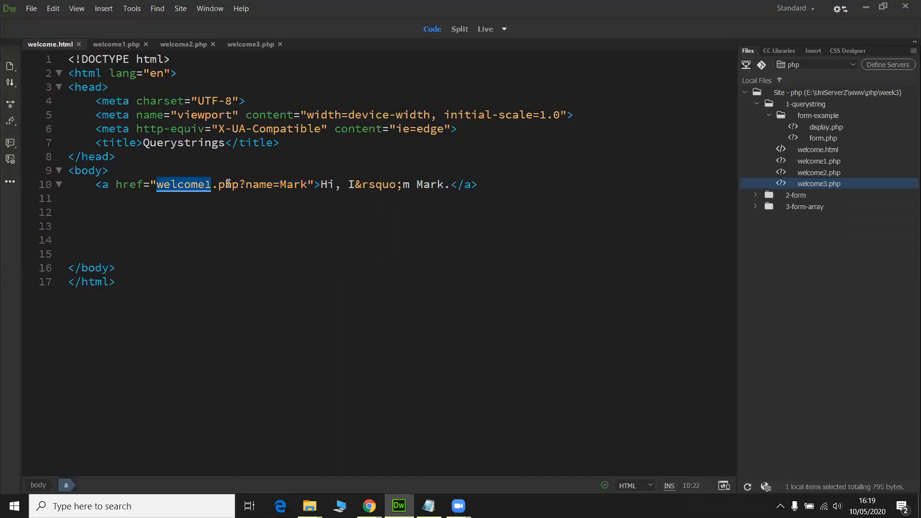
click(116, 44)
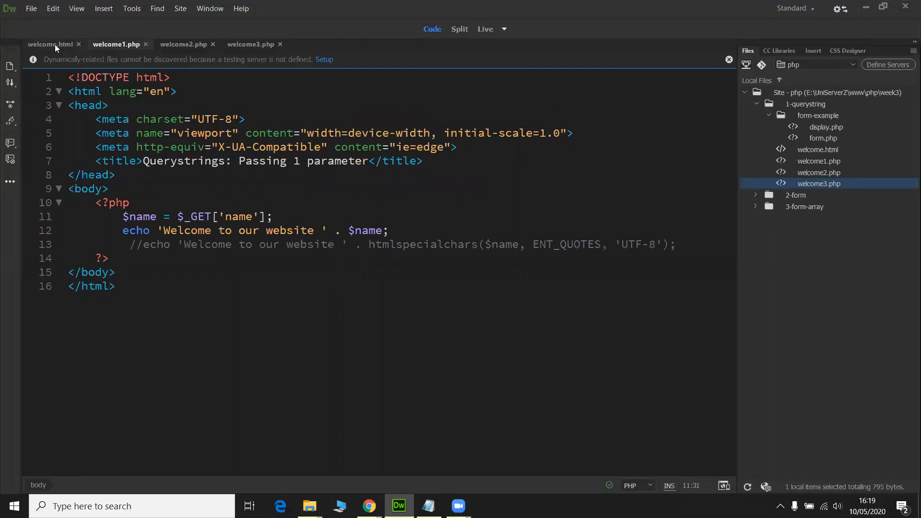
click(44, 44)
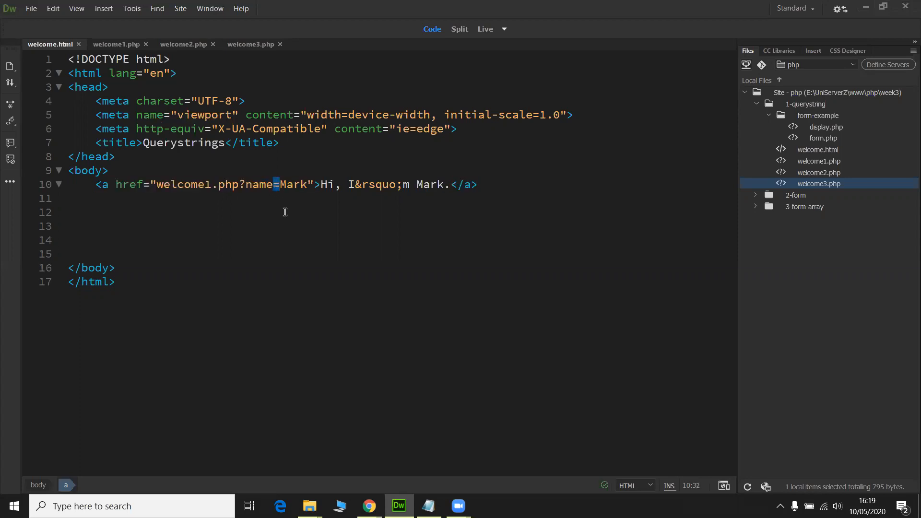
click(240, 185)
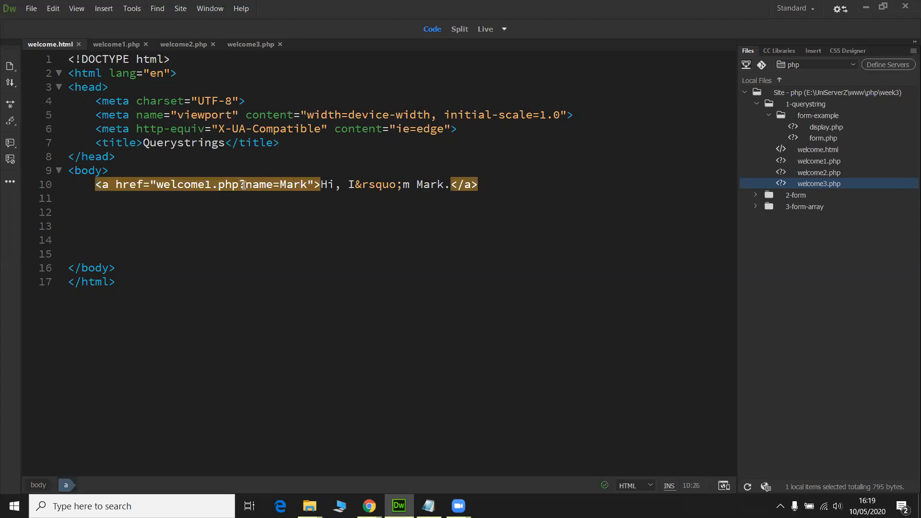
double_click(277, 185)
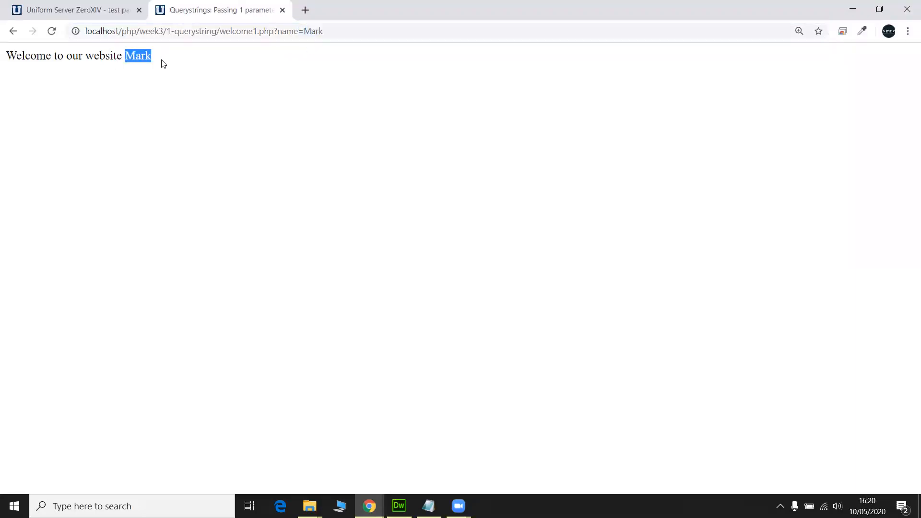
mouse_move(247, 44)
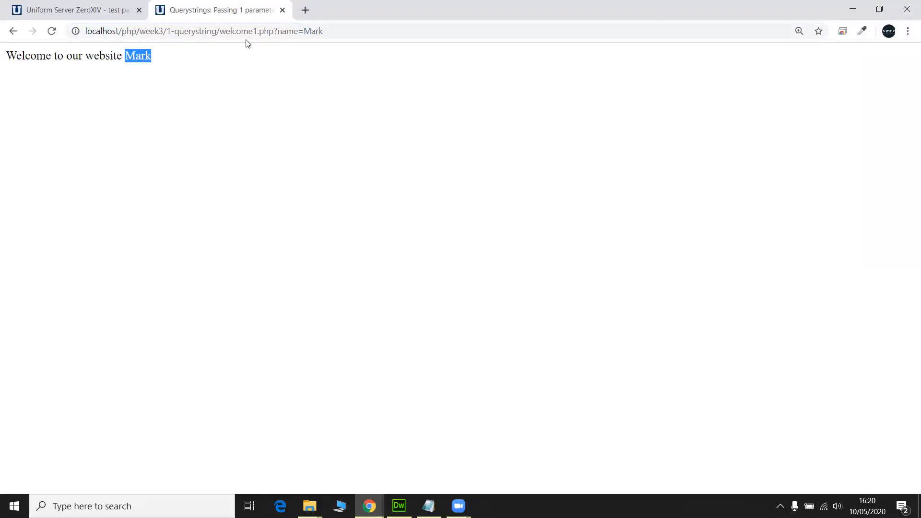
Trace welcome1, the ?, the name key and the Mark value in Chrome's address against welcome1.php's $_GET read
double_click(238, 31)
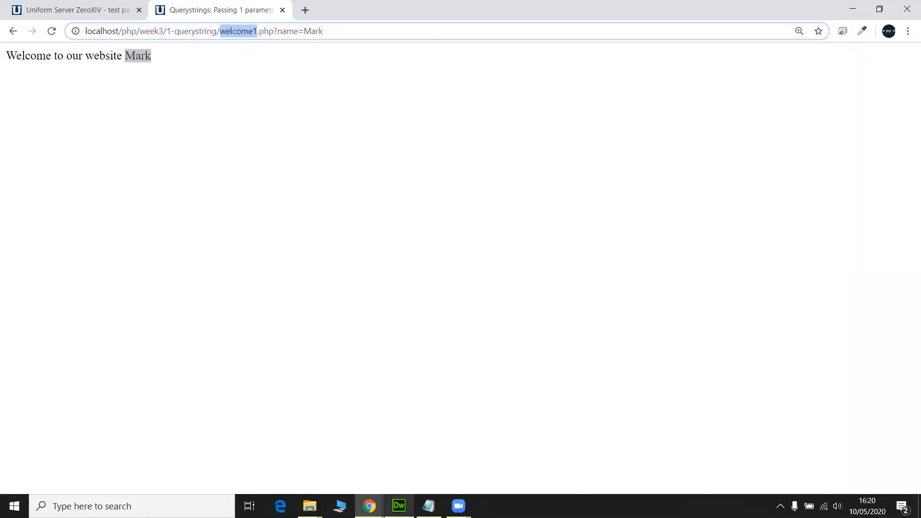
click(399, 506)
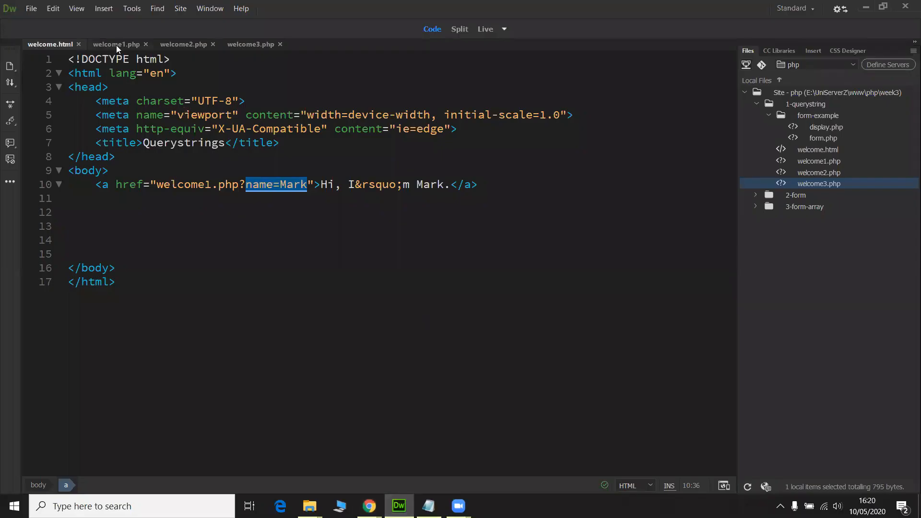
click(117, 44)
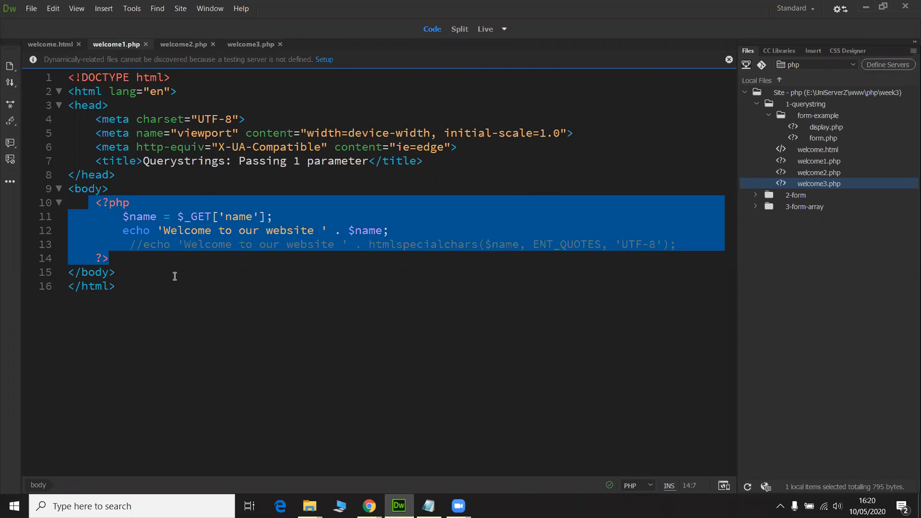
double_click(195, 216)
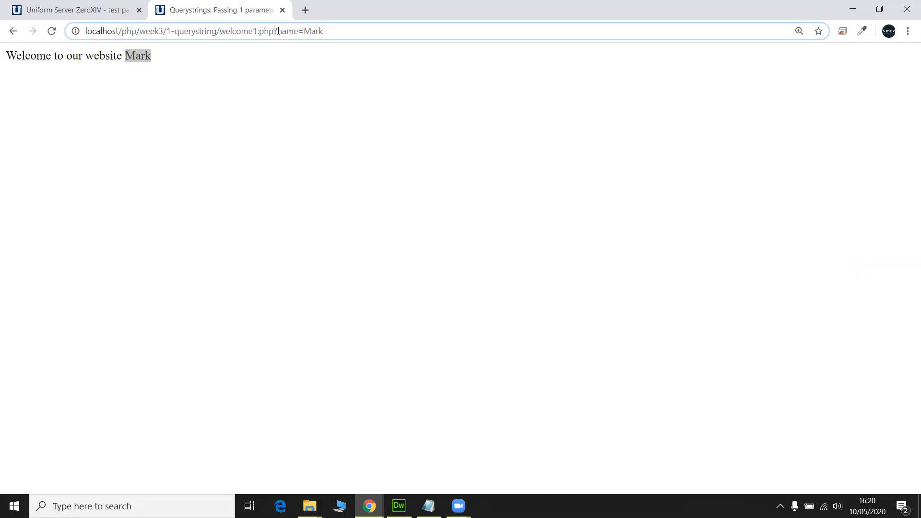
click(289, 31)
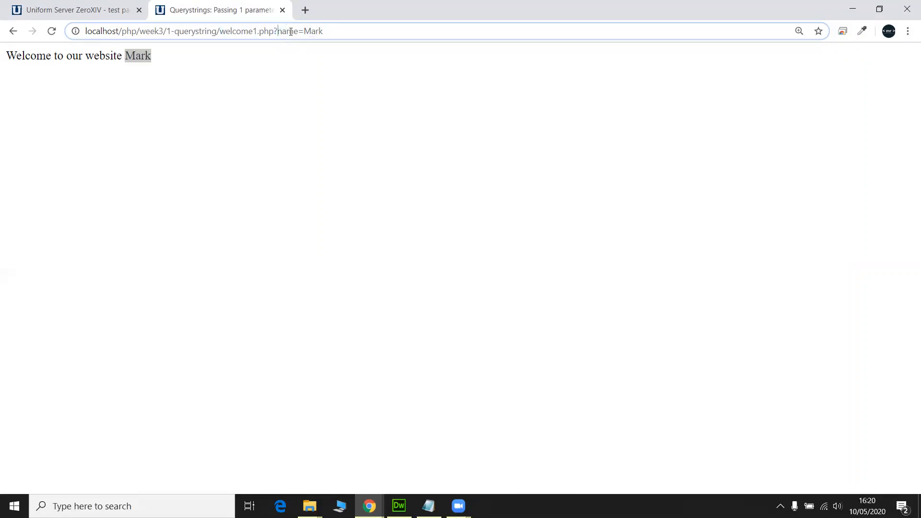
double_click(287, 31)
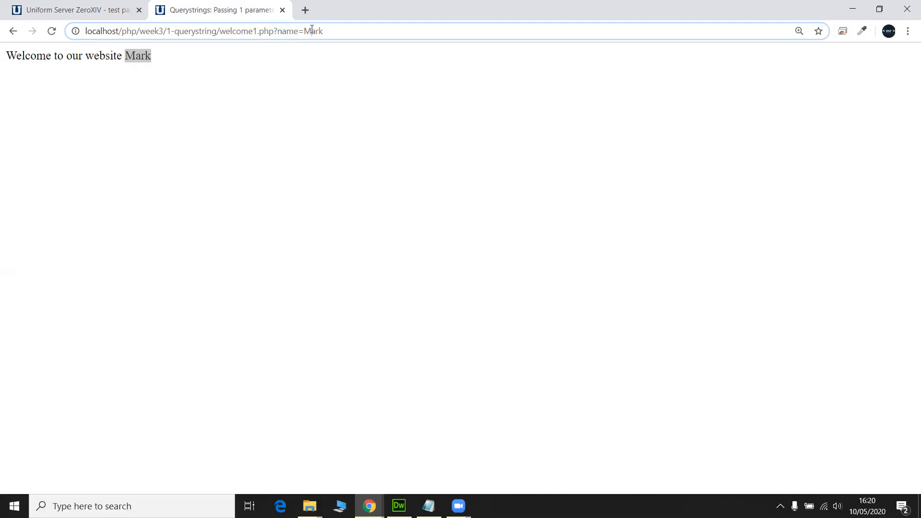
double_click(312, 31)
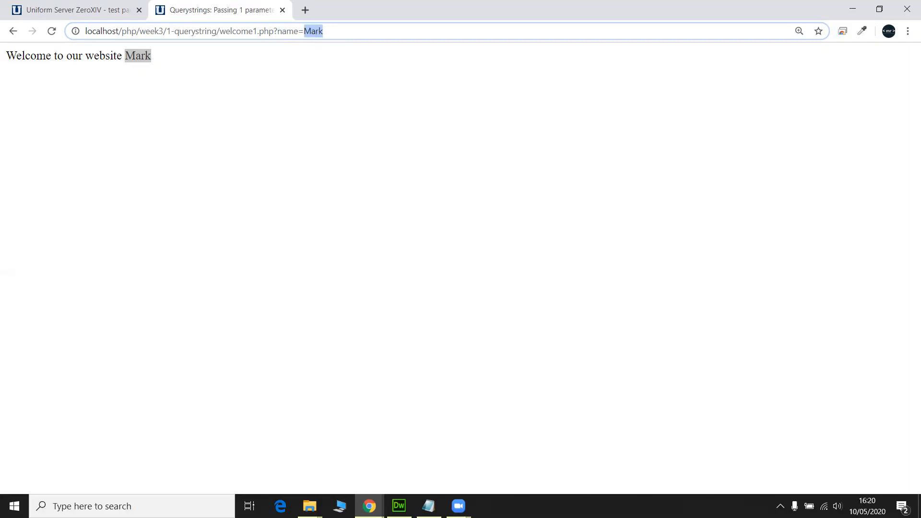
click(400, 506)
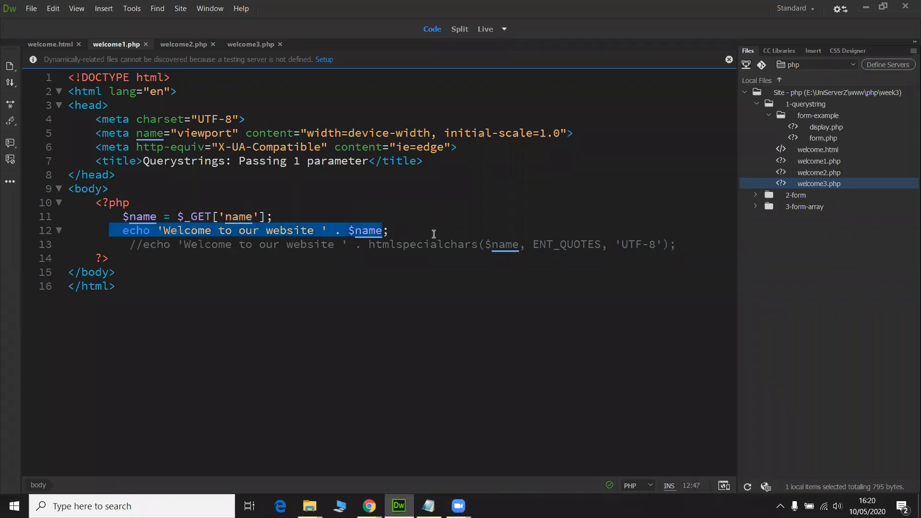
click(163, 229)
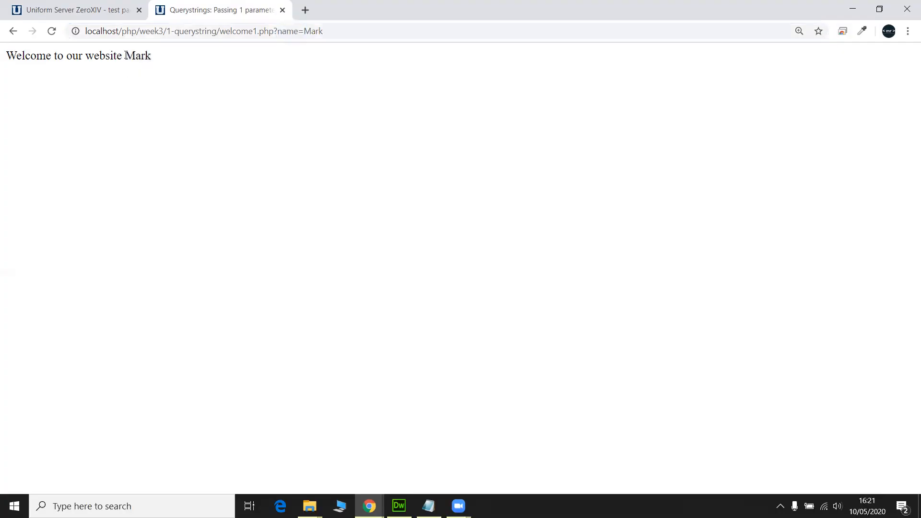
Load welcome1.php with name=<h1>Mark</h1>, check the raw h1 tags in page source, then the large Mark heading
click(202, 30)
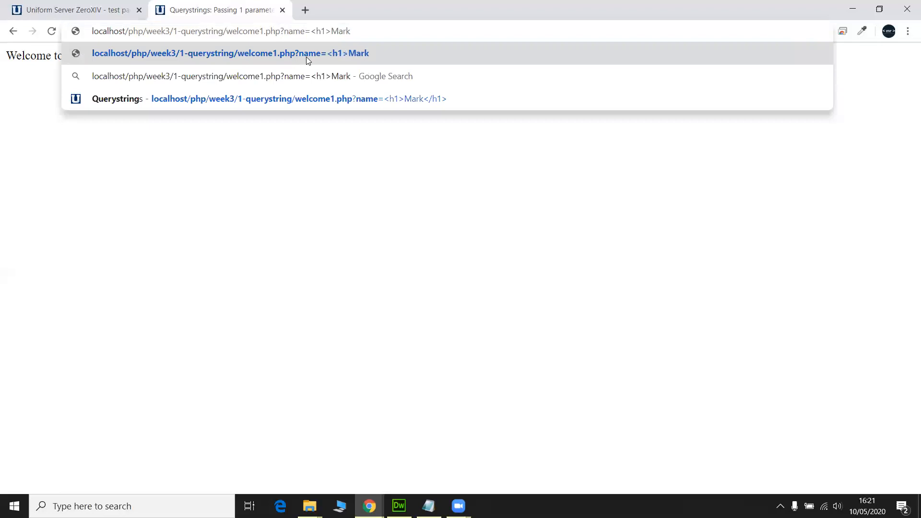
text(</h1>)
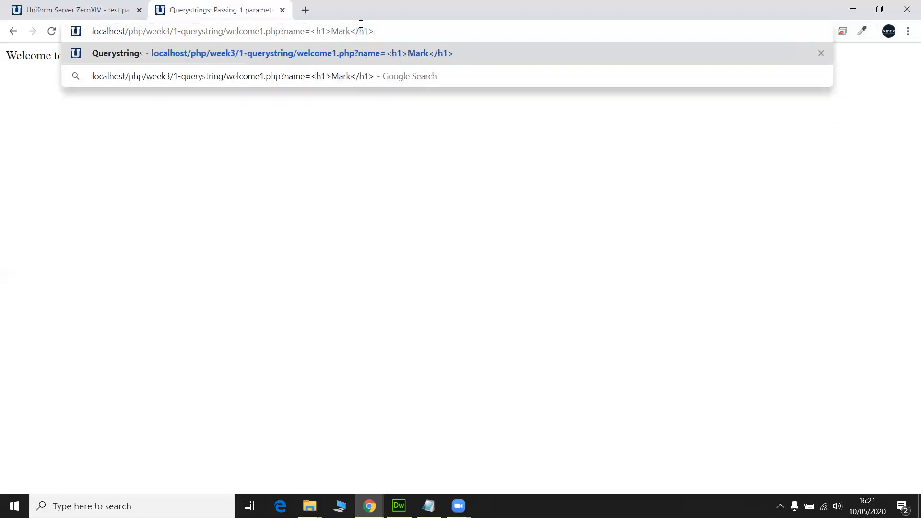
key(Enter)
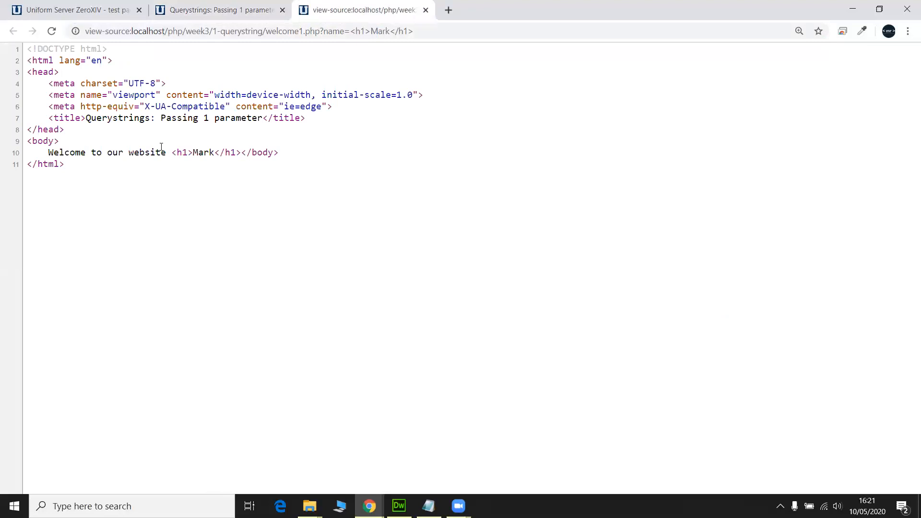
double_click(180, 153)
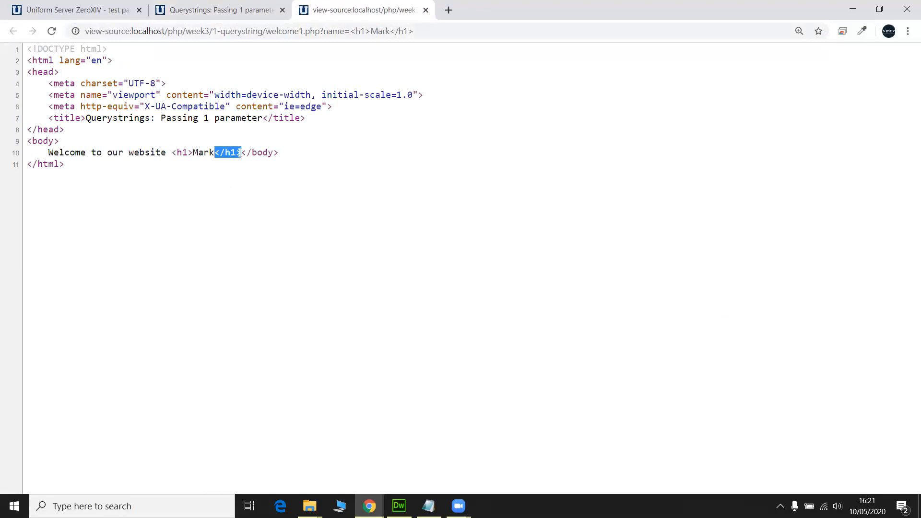
click(218, 10)
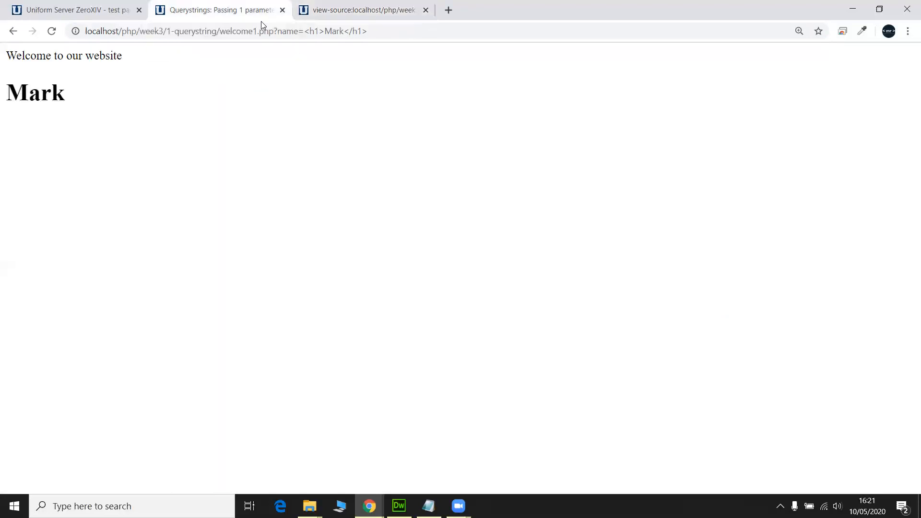
double_click(36, 92)
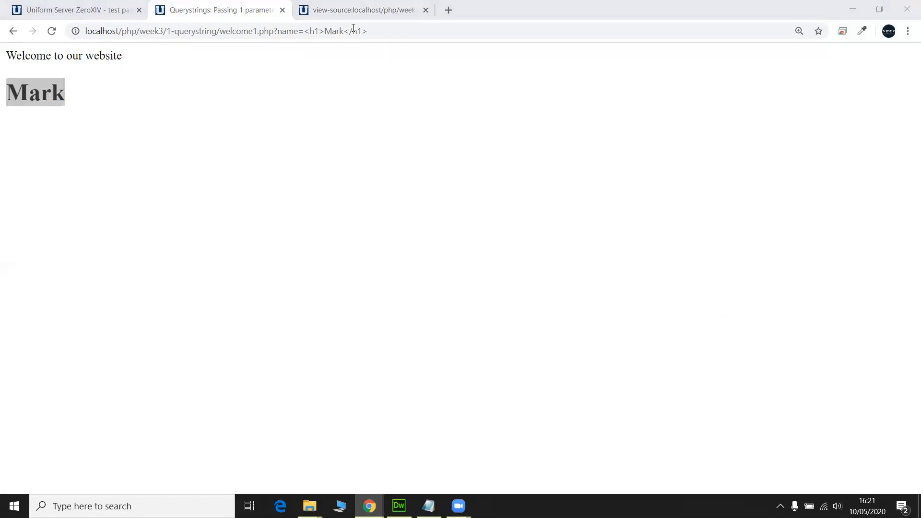
double_click(313, 31)
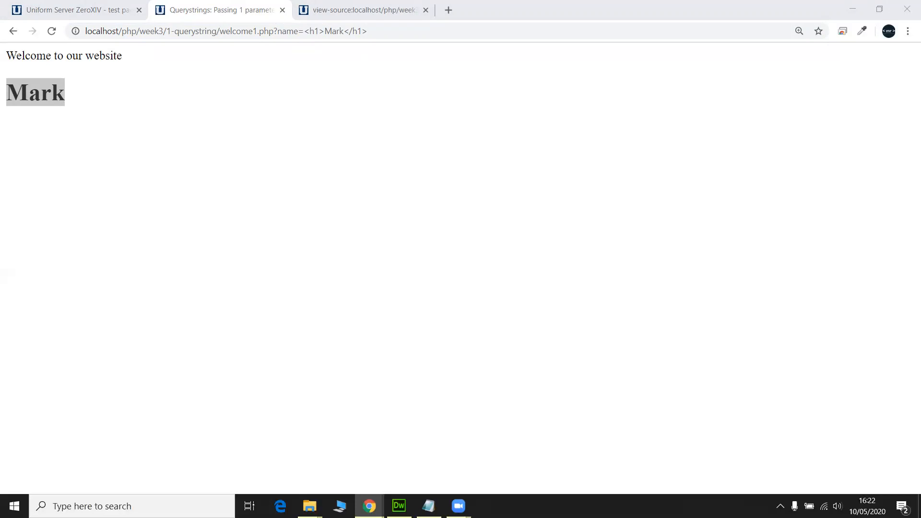
mouse_move(502, 201)
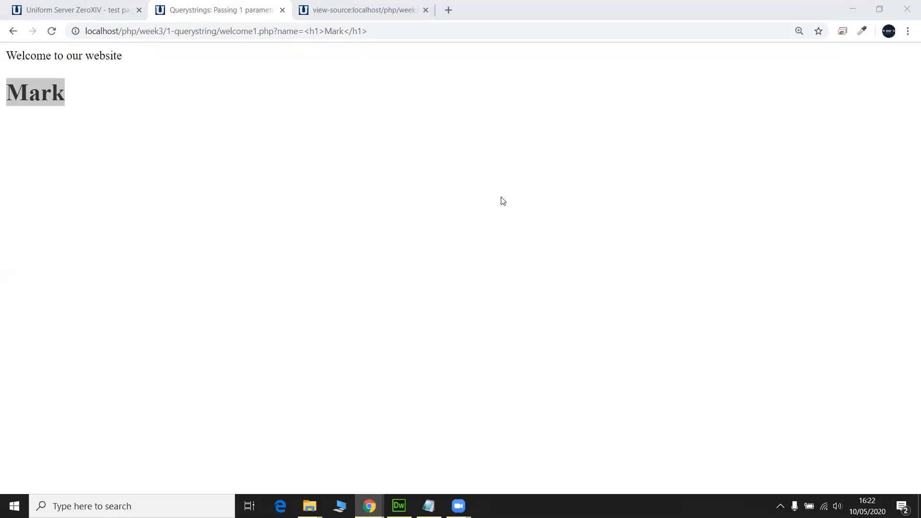
Wrap $_GET['name'] in htmlspecialchars with ENT_QUOTES and UTF-8 and delete the commented-out echo line
click(399, 506)
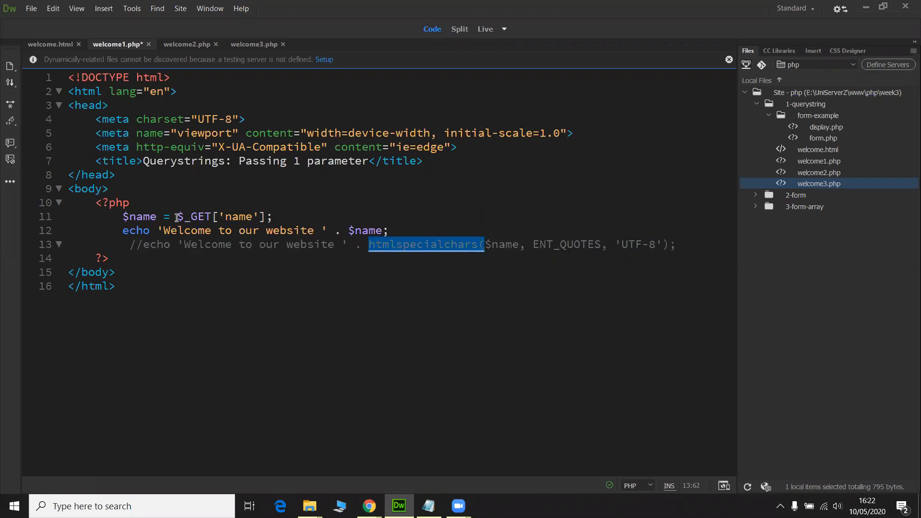
text(htmlspecialchars()
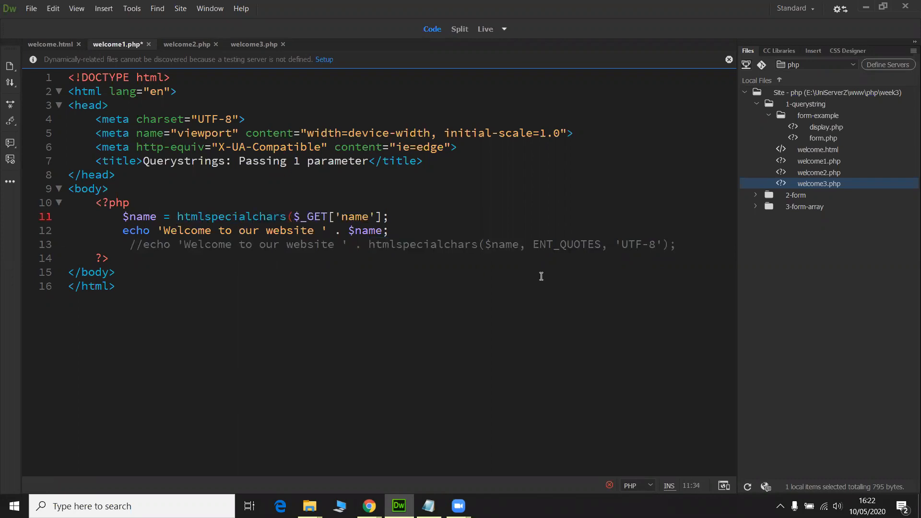
drag(520, 244, 661, 245)
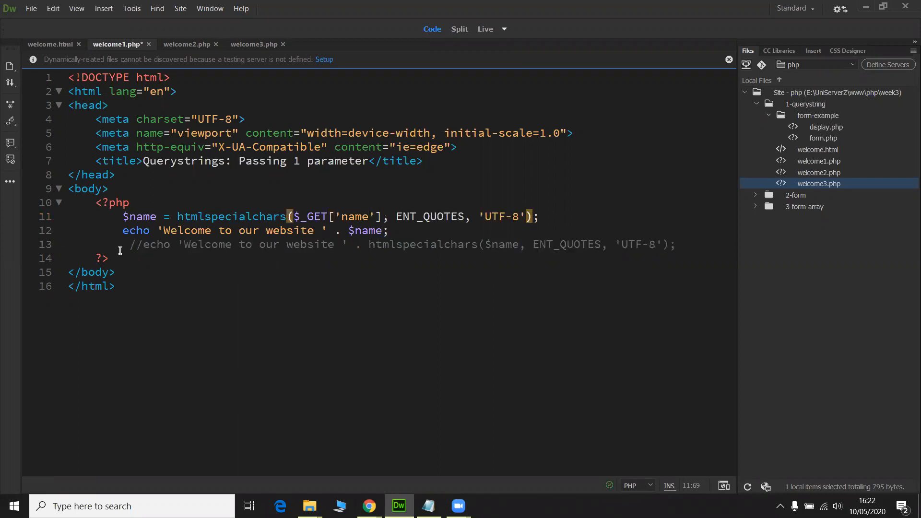
triple_click(401, 244)
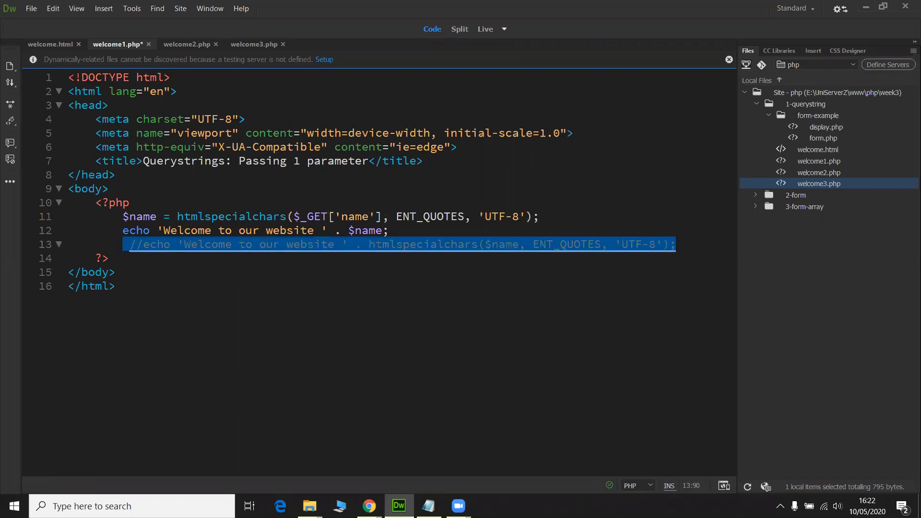
key(Delete)
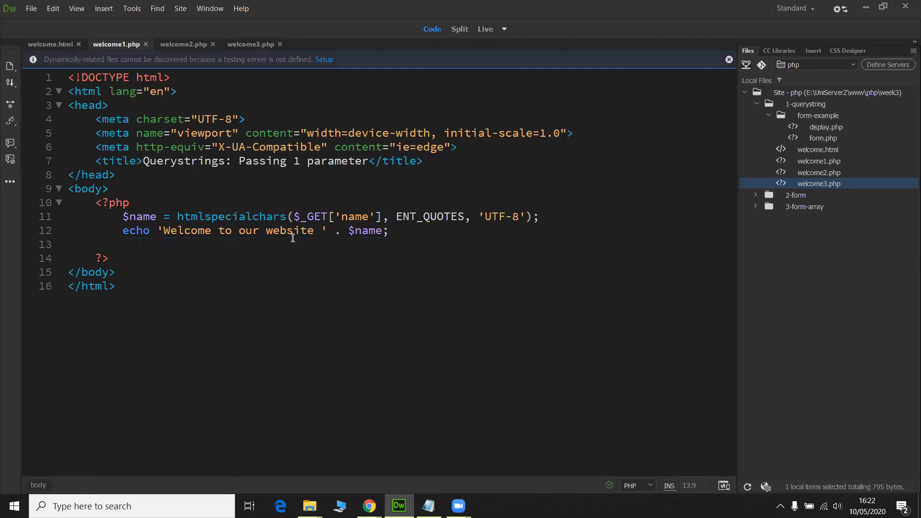
Point out the htmlspecialchars call, the $_GET['name'] read and its name key in the echo line
double_click(202, 217)
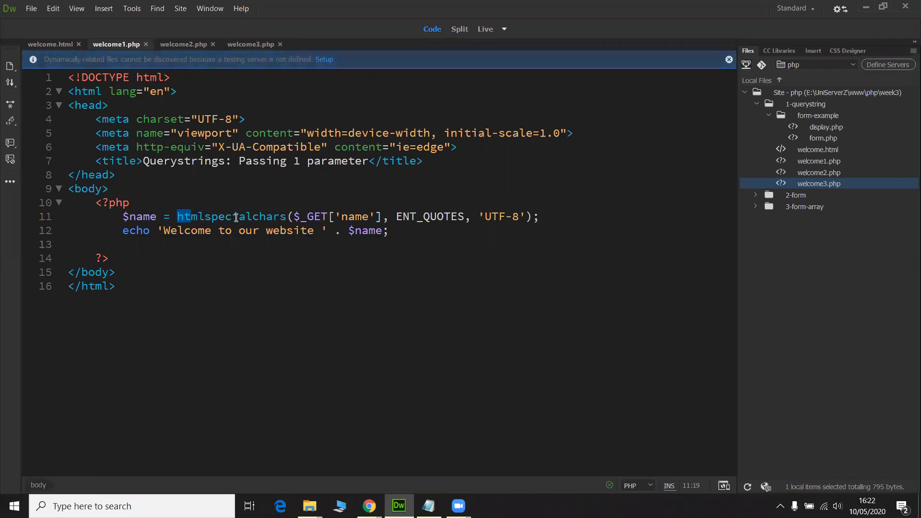
double_click(232, 216)
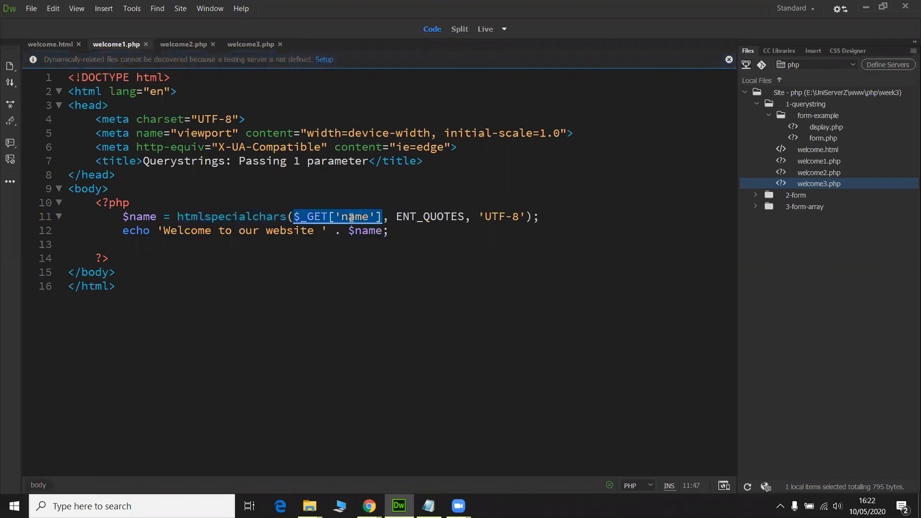
double_click(354, 216)
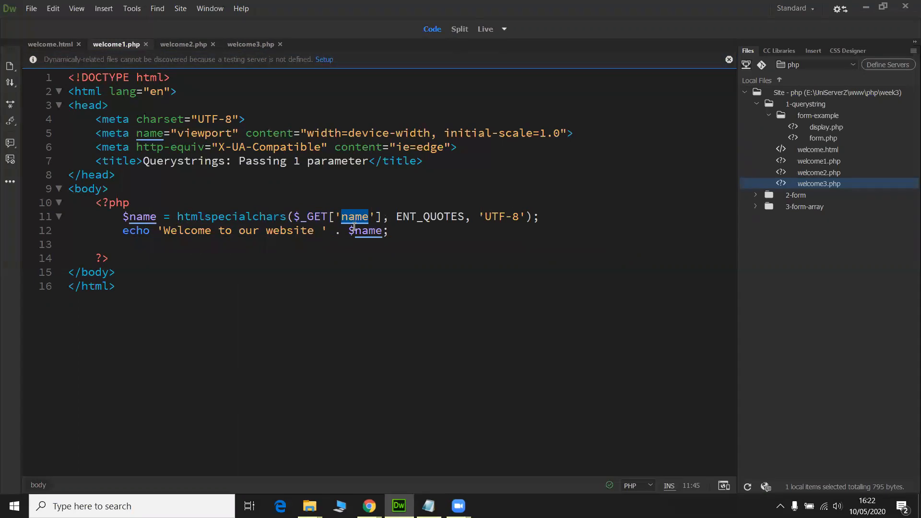
mouse_move(406, 222)
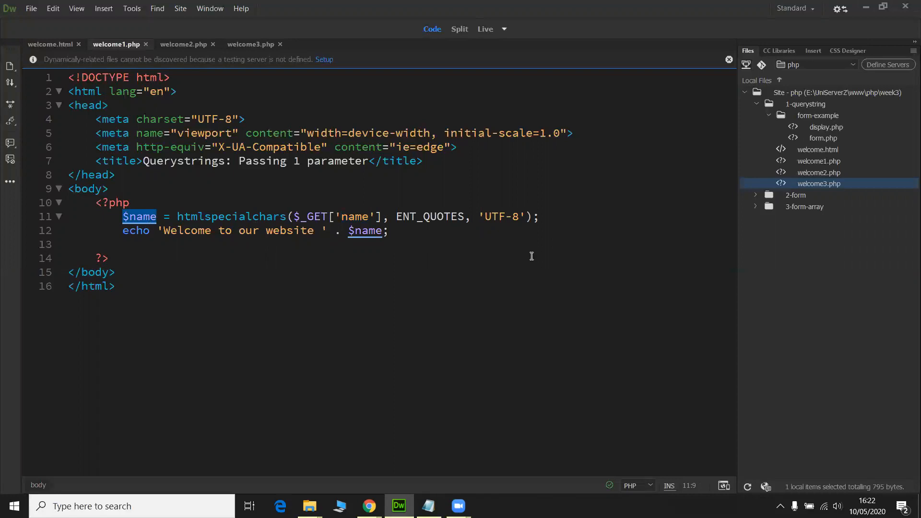
mouse_move(340, 506)
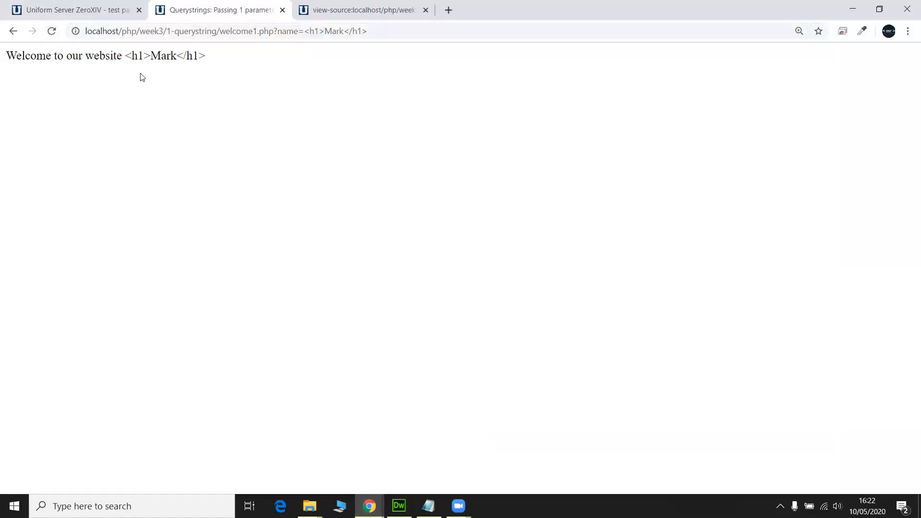
Confirm Mark's <h1> now shows as literal text and the page source escapes it as &lt;h1&gt; entities
double_click(137, 56)
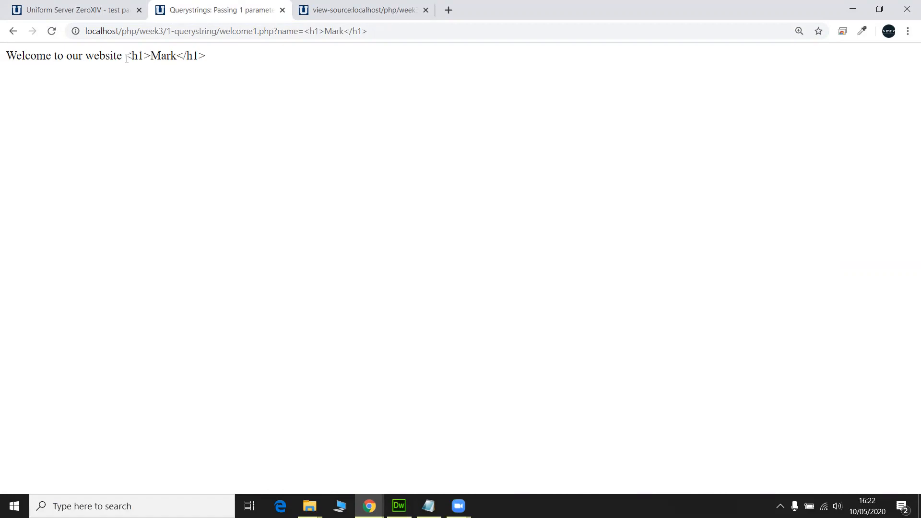
double_click(138, 56)
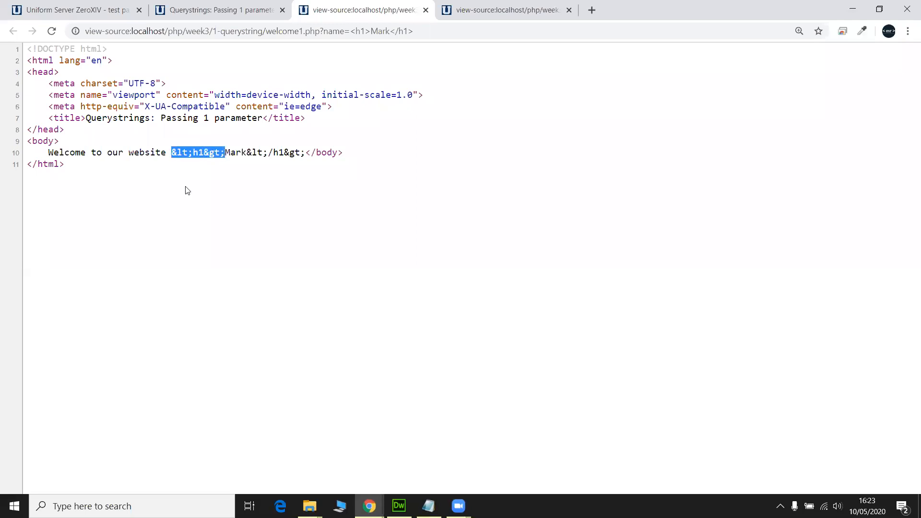
click(198, 153)
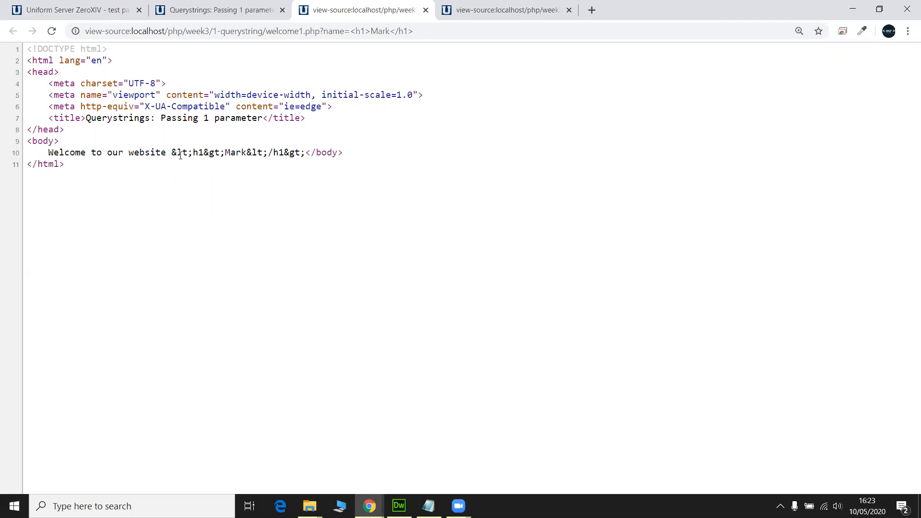
double_click(197, 152)
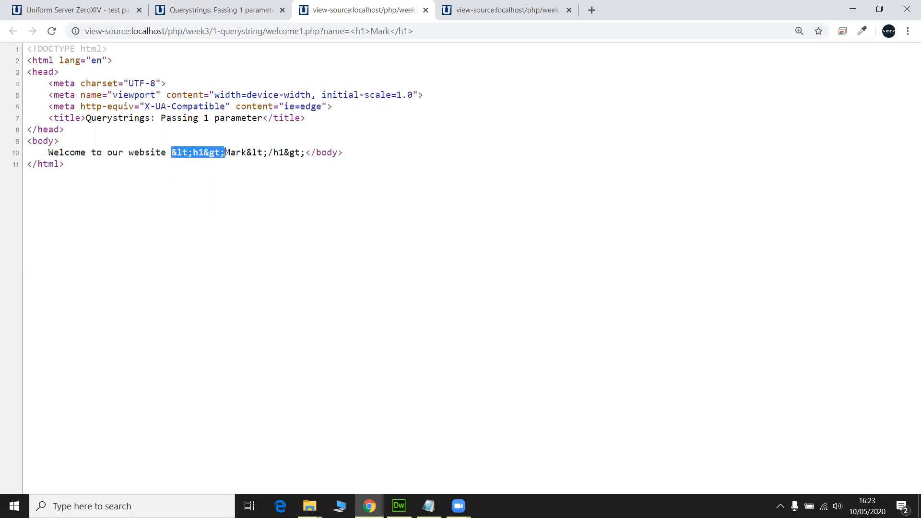
click(177, 162)
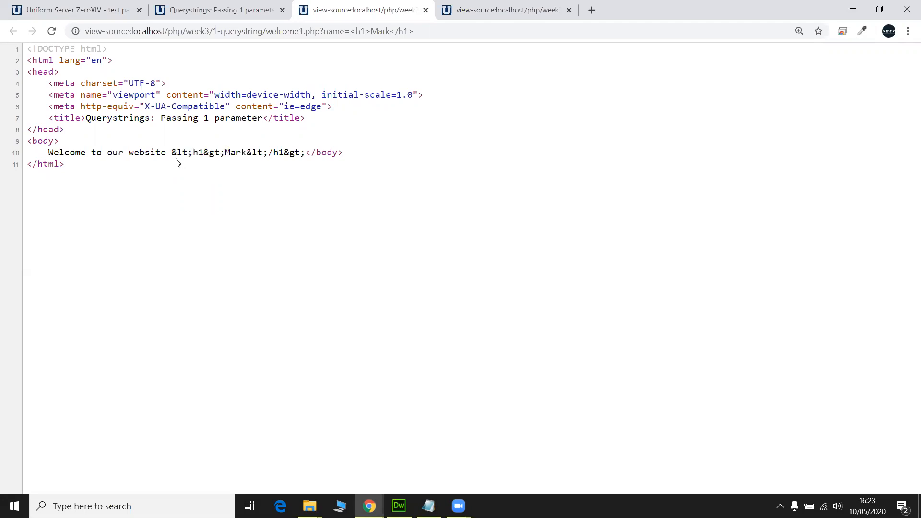
double_click(197, 153)
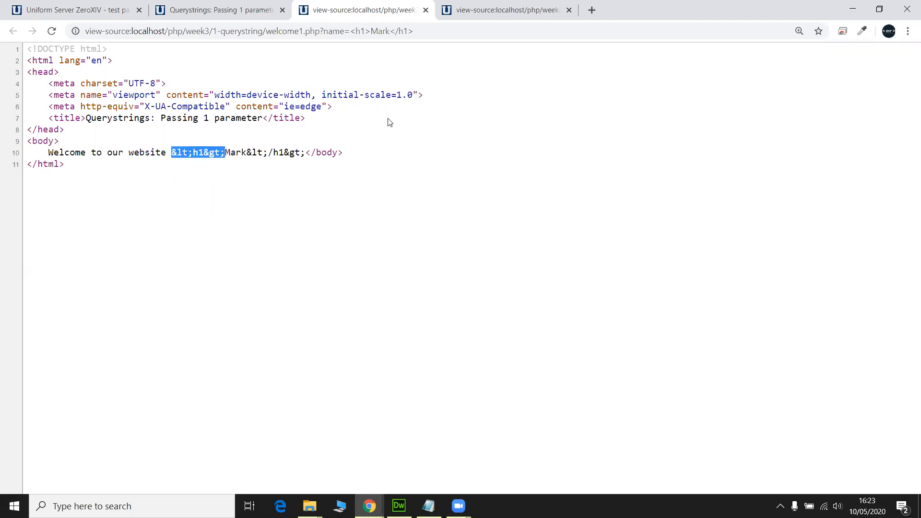
click(167, 153)
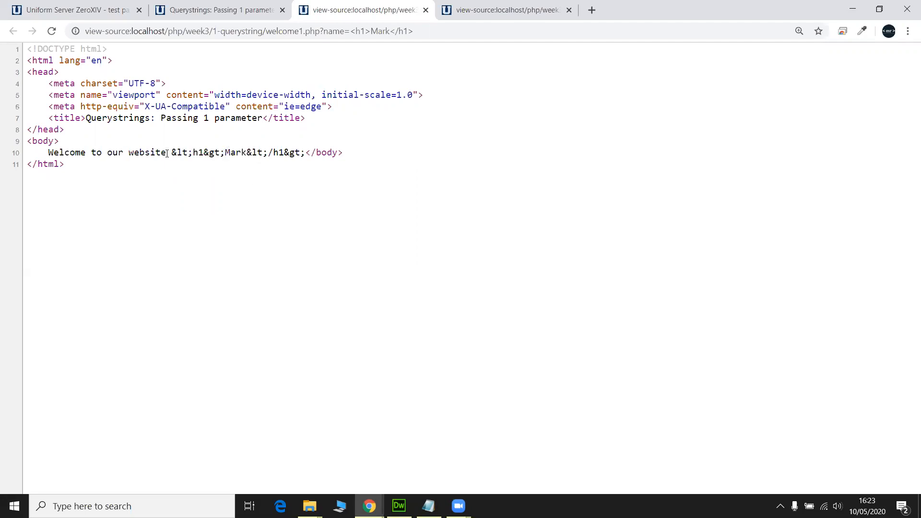
double_click(196, 153)
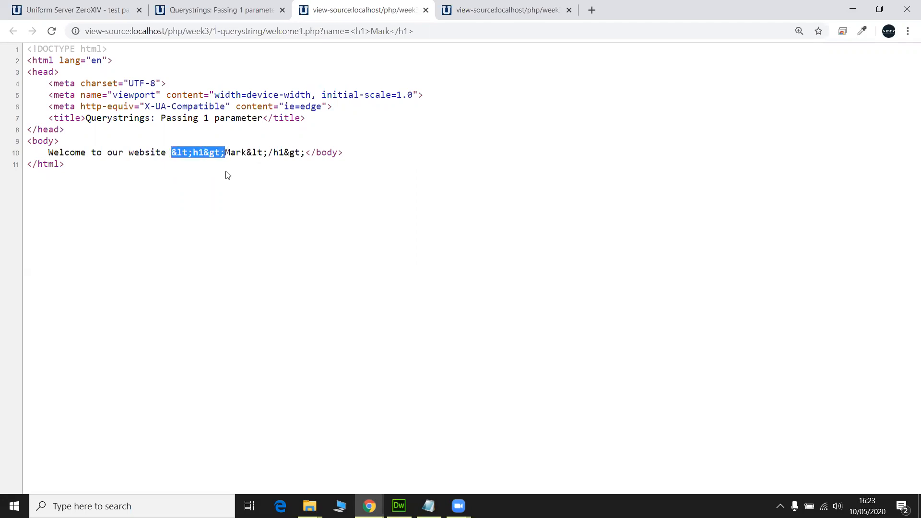
click(278, 237)
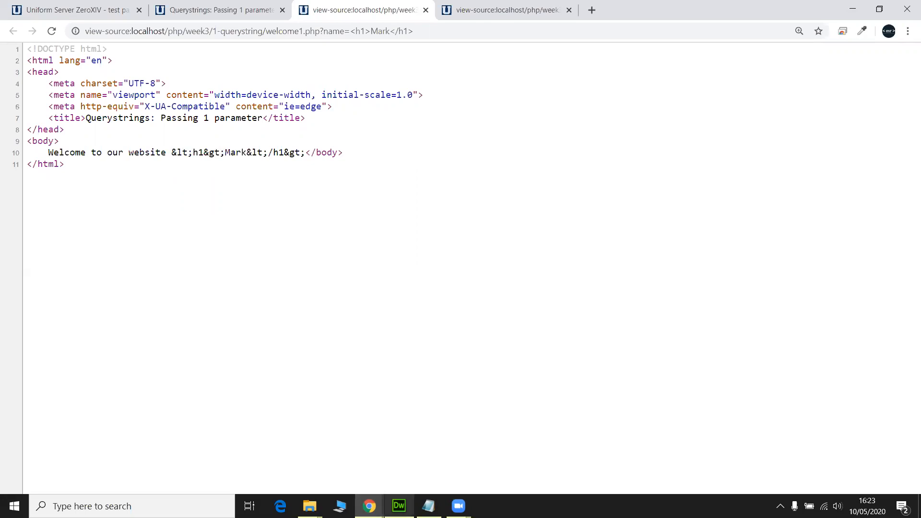
click(399, 506)
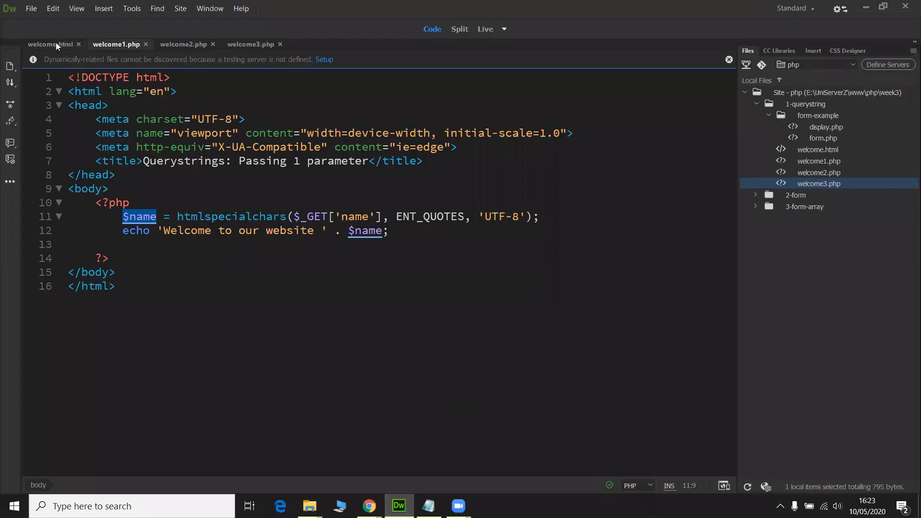
Comment out the welcome1.php link in welcome.html with <!-- -->
click(47, 45)
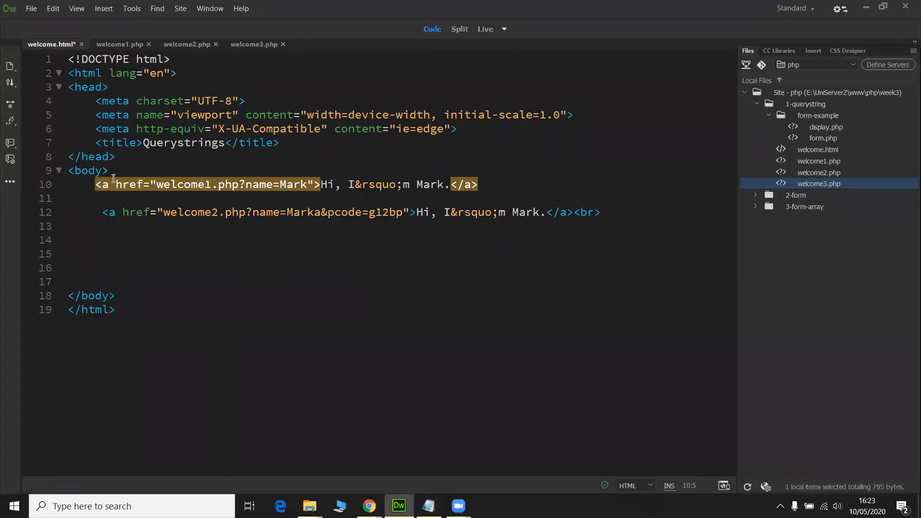
text(<!)
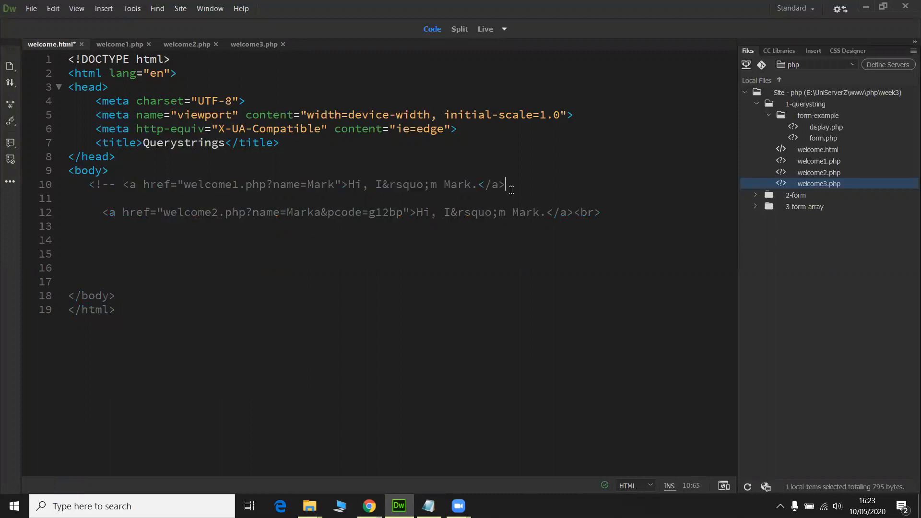
text(-->)
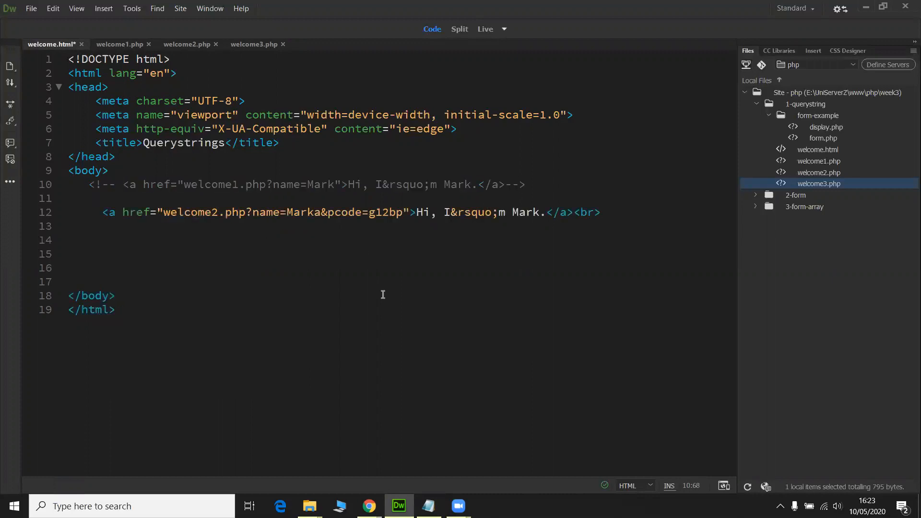
Check the welcome2.php link passes name=Mark and pcode=g12bp against welcome2.php, then save
click(184, 44)
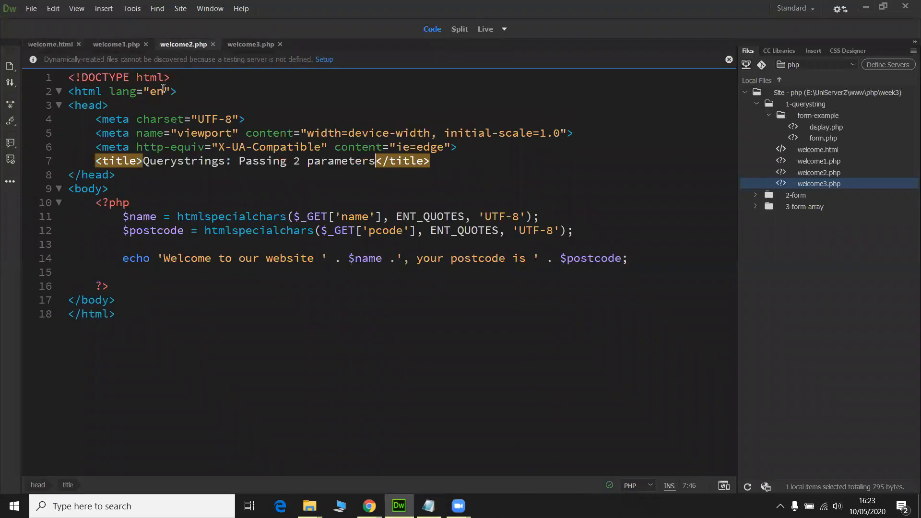
click(51, 44)
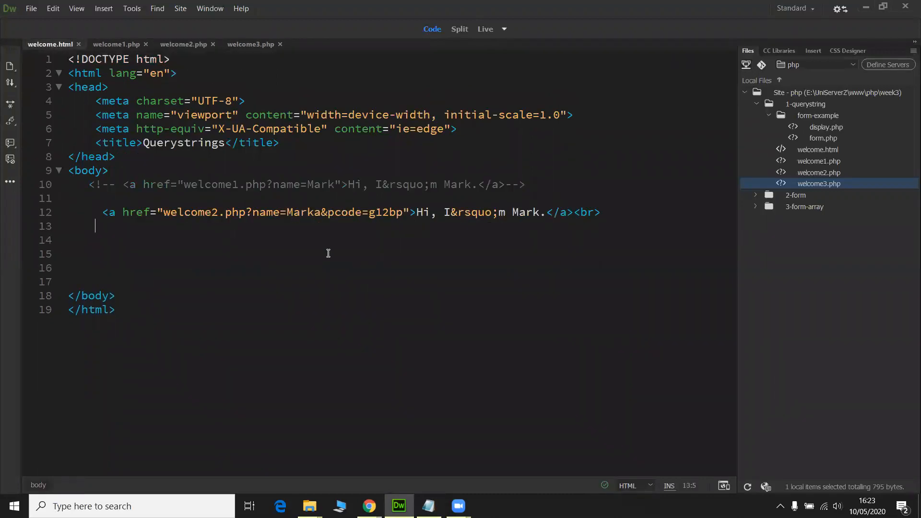
double_click(265, 212)
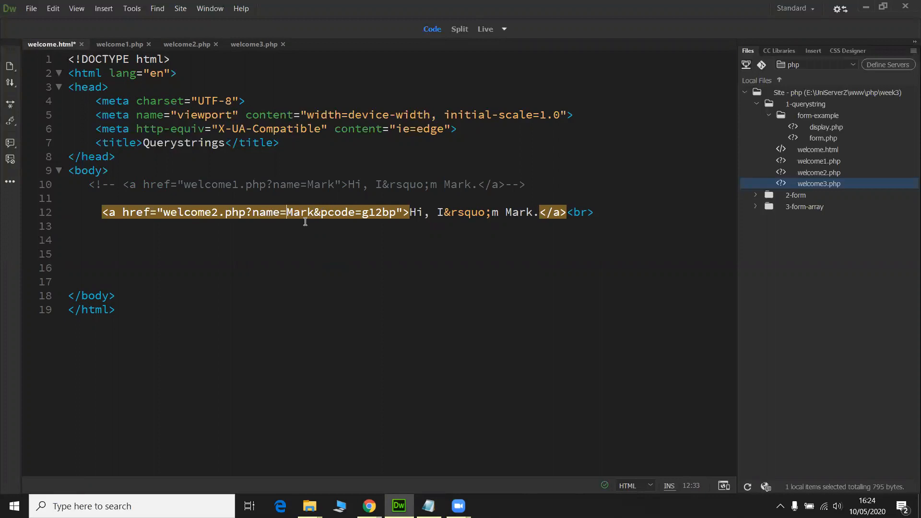
double_click(300, 212)
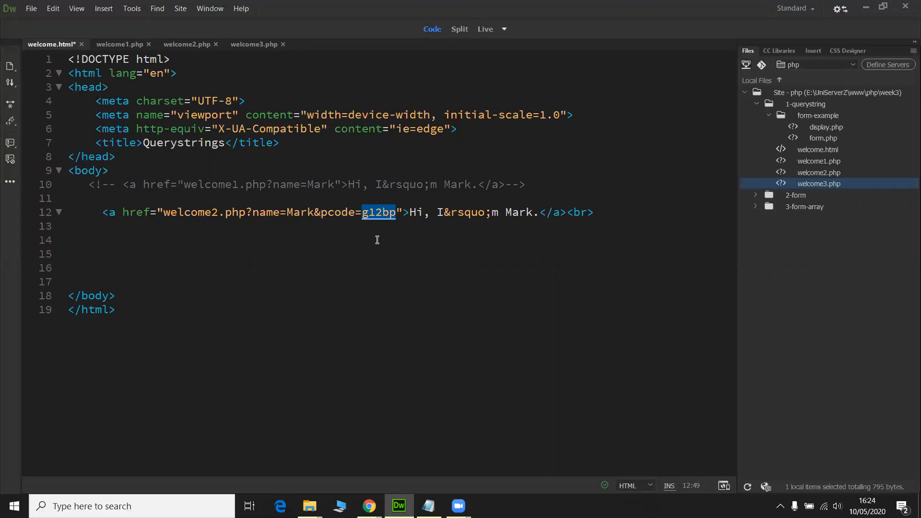
mouse_move(339, 211)
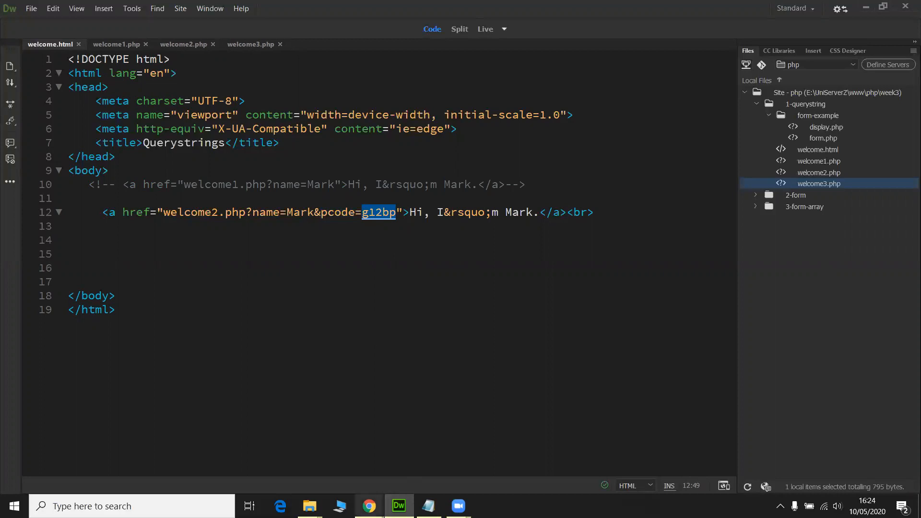
click(368, 506)
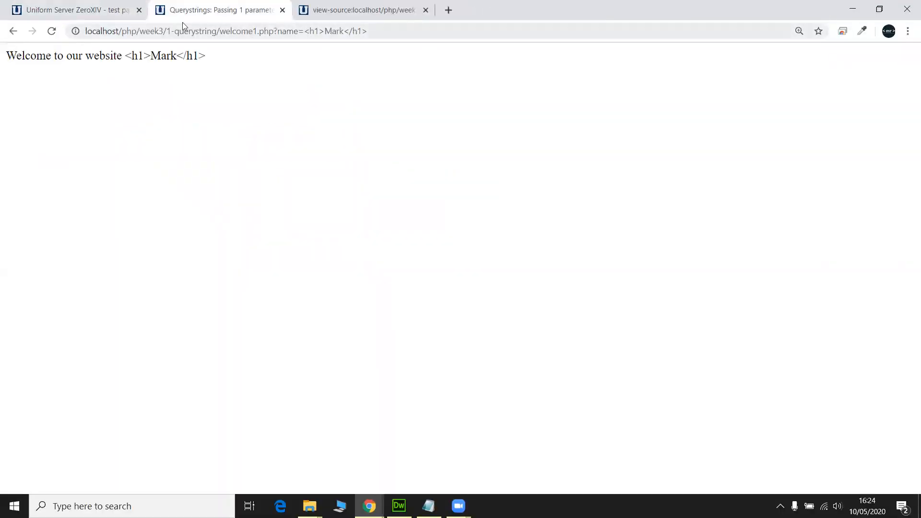
Follow the welcome.html link to welcome2.php?name=Mark&pcode=g12bp, greeting Mark with postcode g12bp
click(358, 10)
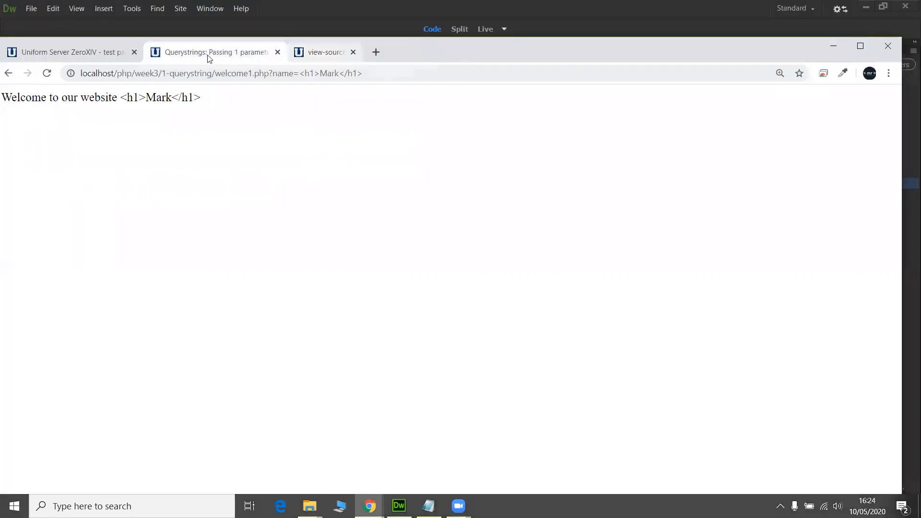
click(353, 52)
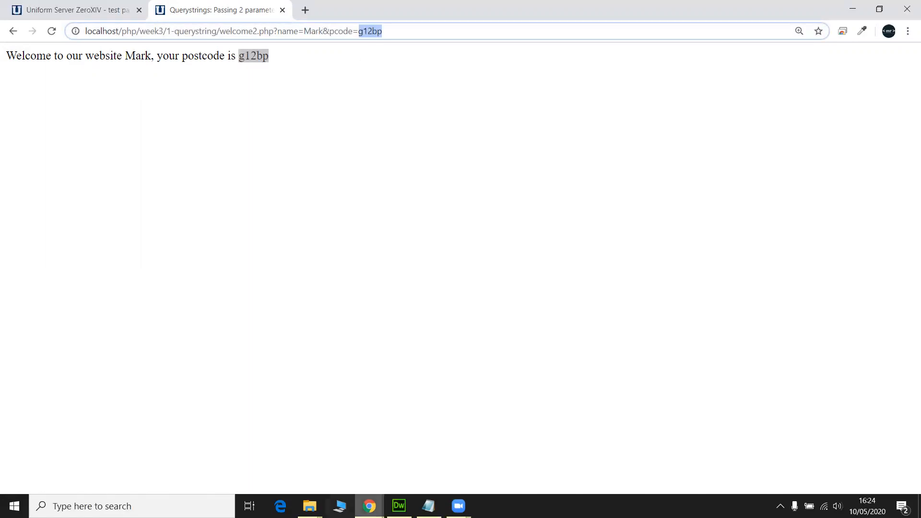
click(399, 505)
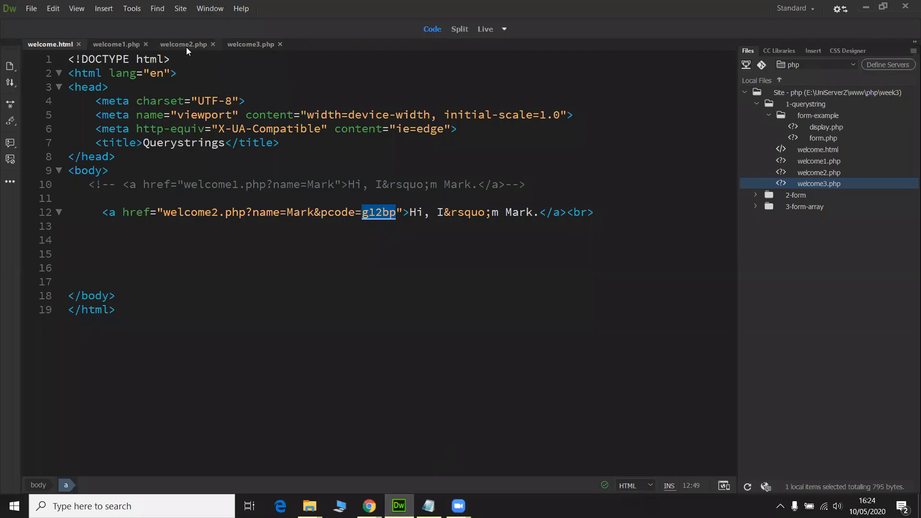
click(184, 44)
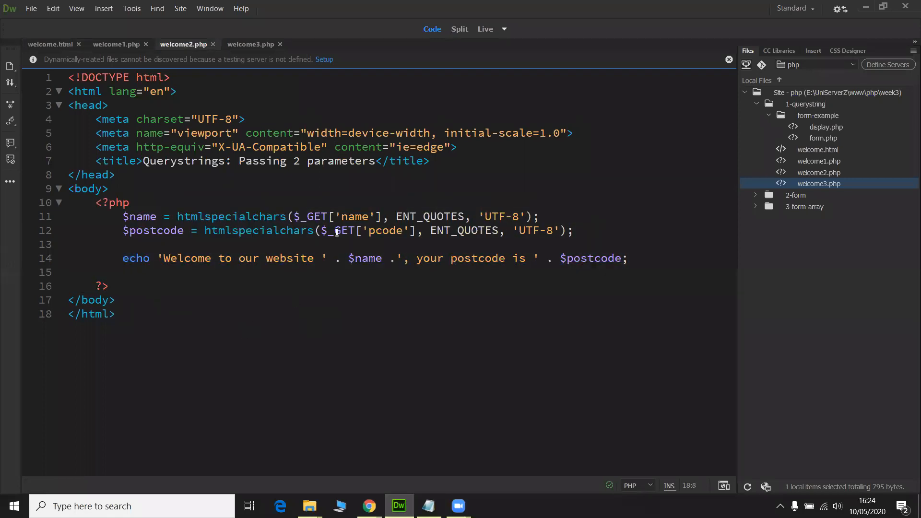
double_click(354, 216)
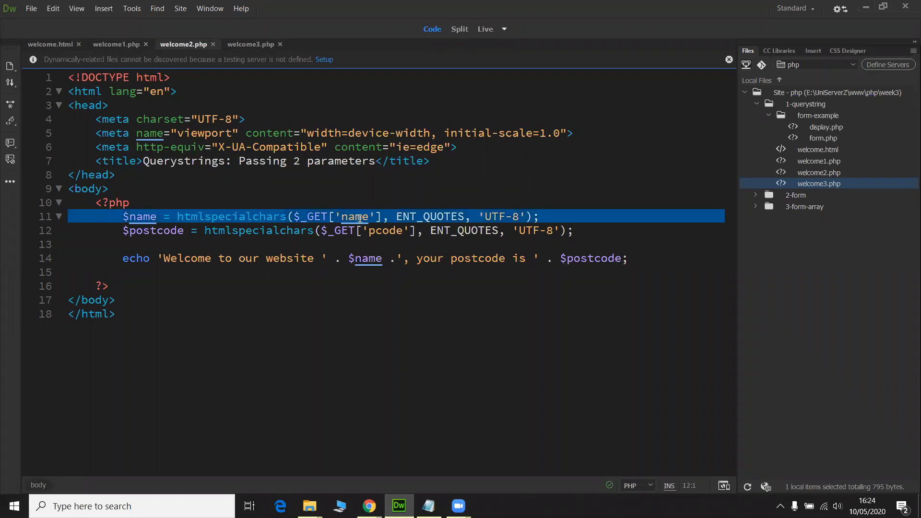
double_click(354, 215)
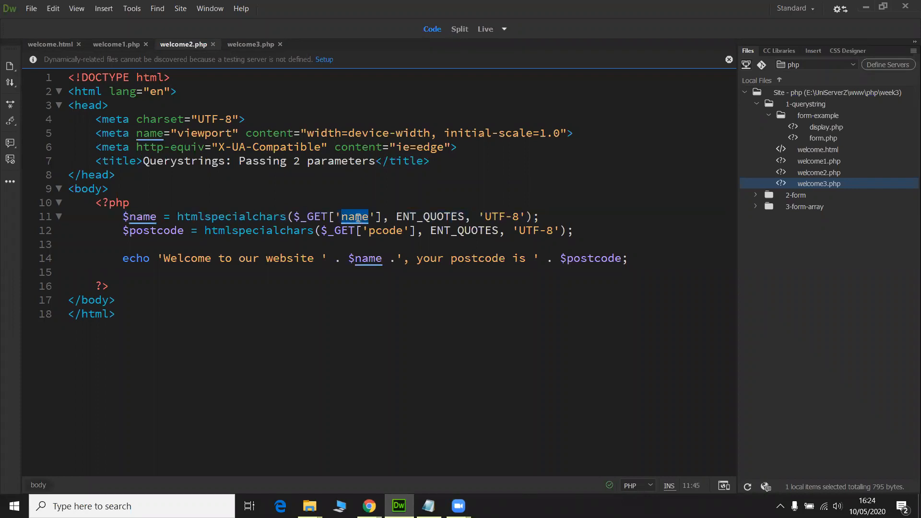
double_click(232, 216)
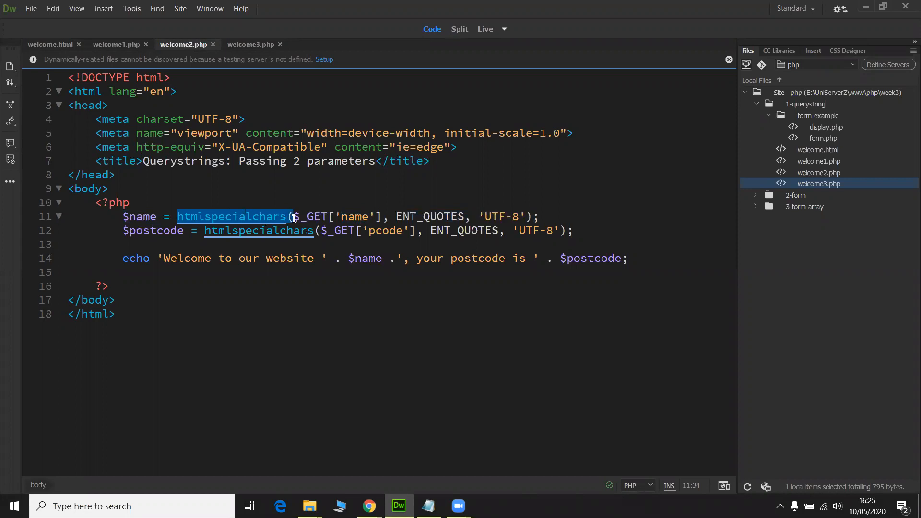
mouse_move(287, 258)
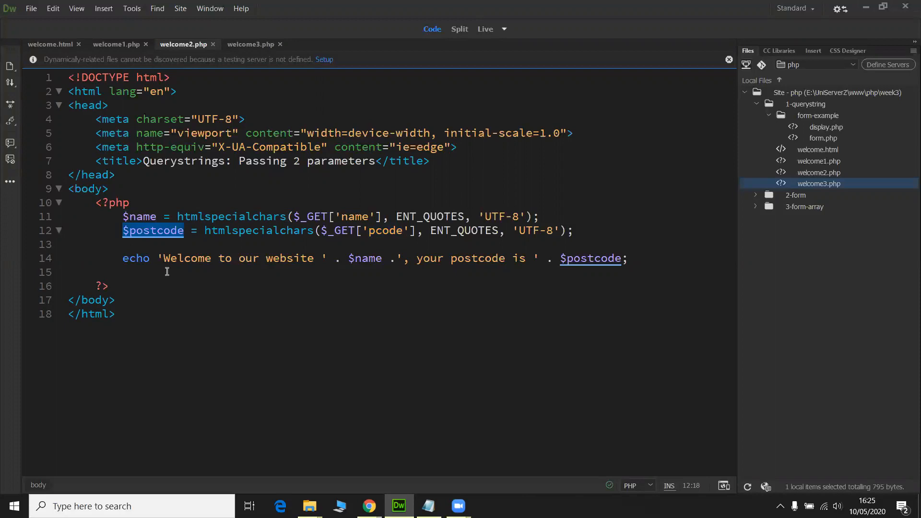
click(116, 299)
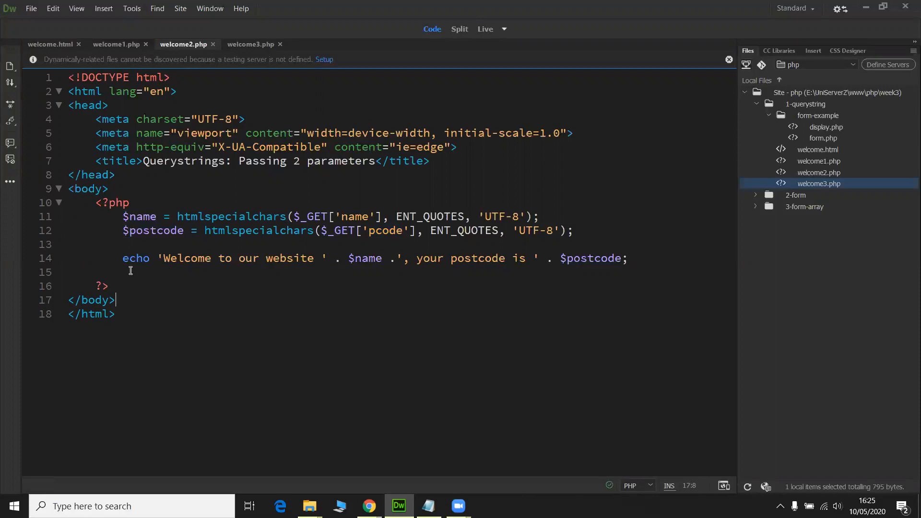
drag(122, 258, 628, 259)
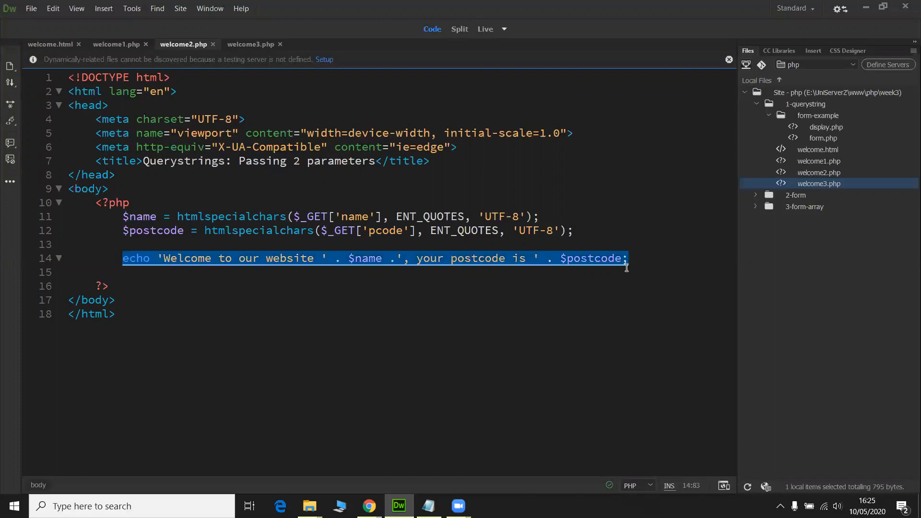
mouse_move(369, 505)
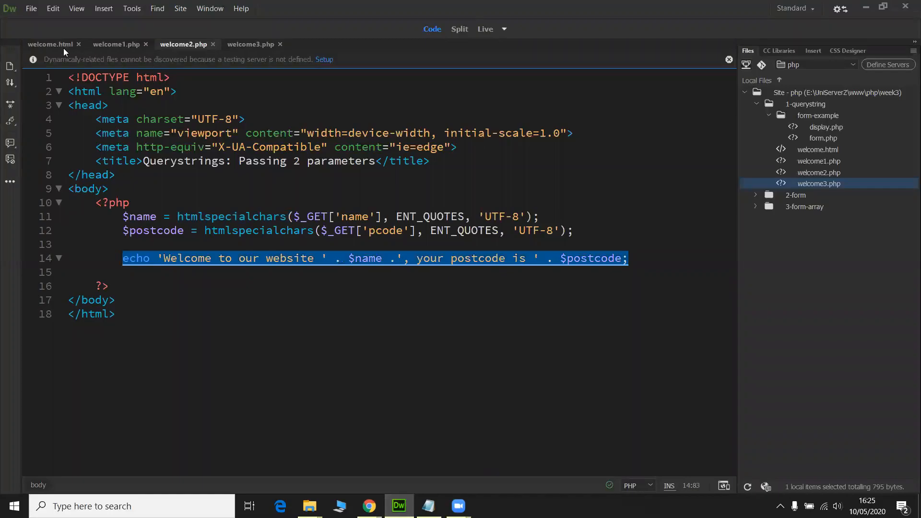
Comment out the welcome2 link and add one to welcome3.php?name=Mark&pcode=g12bp&city=Glasgow
click(49, 44)
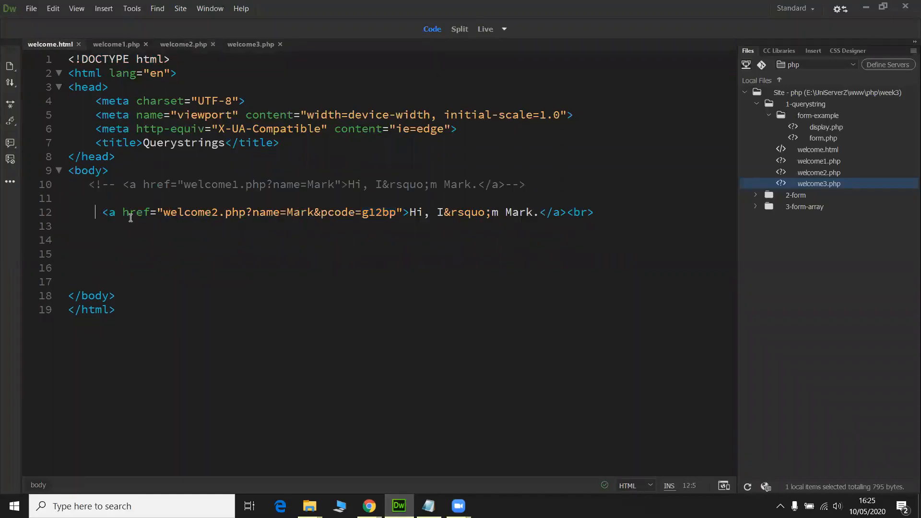
text(<!--)
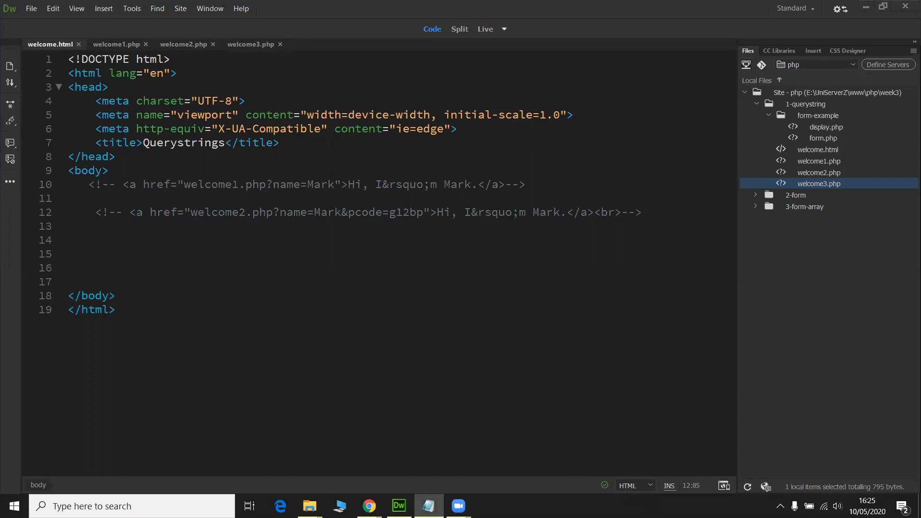
mouse_move(394, 366)
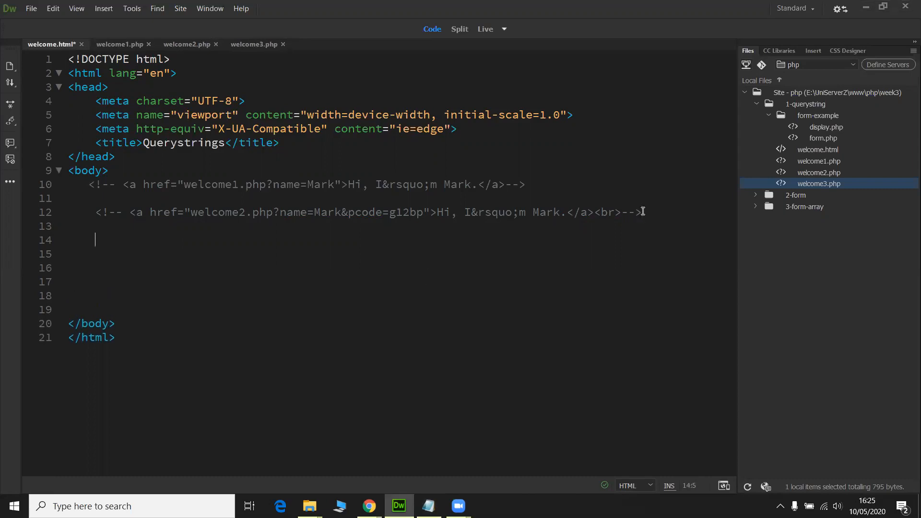
text(<a href="welcome3.php?name=Mark&pcode=g12bp&city=Glasgow">Hi, I&rsquo;m Mark.</a>)
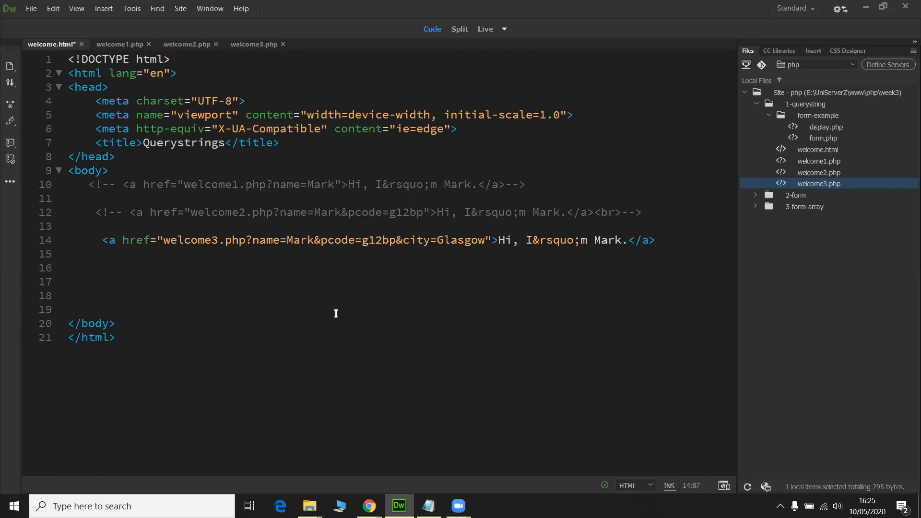
mouse_move(112, 240)
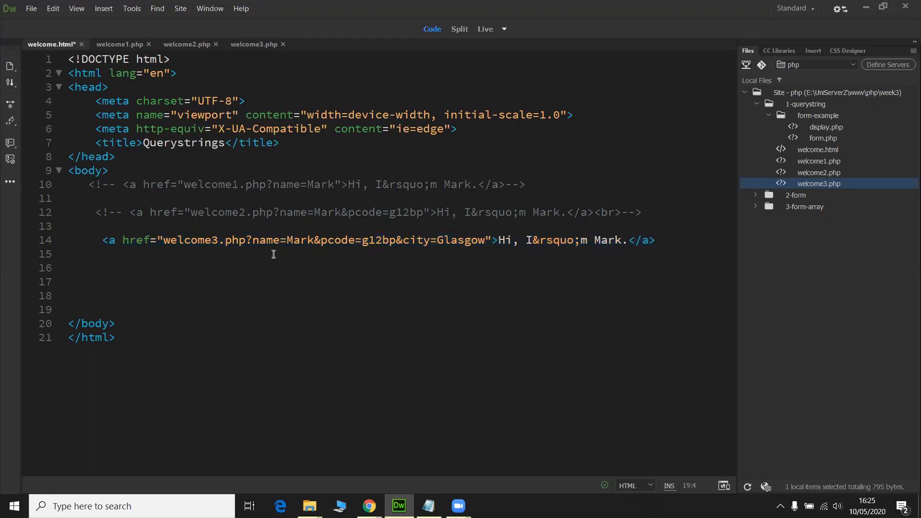
double_click(299, 240)
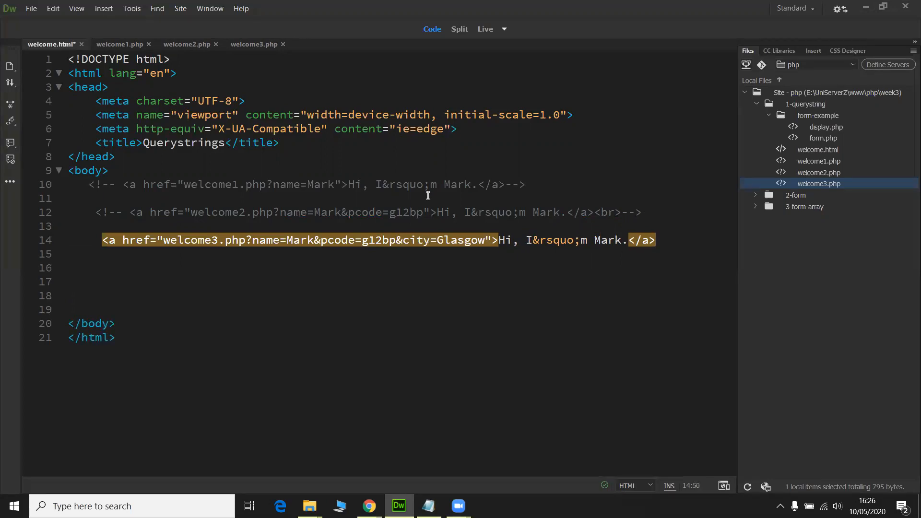
double_click(416, 240)
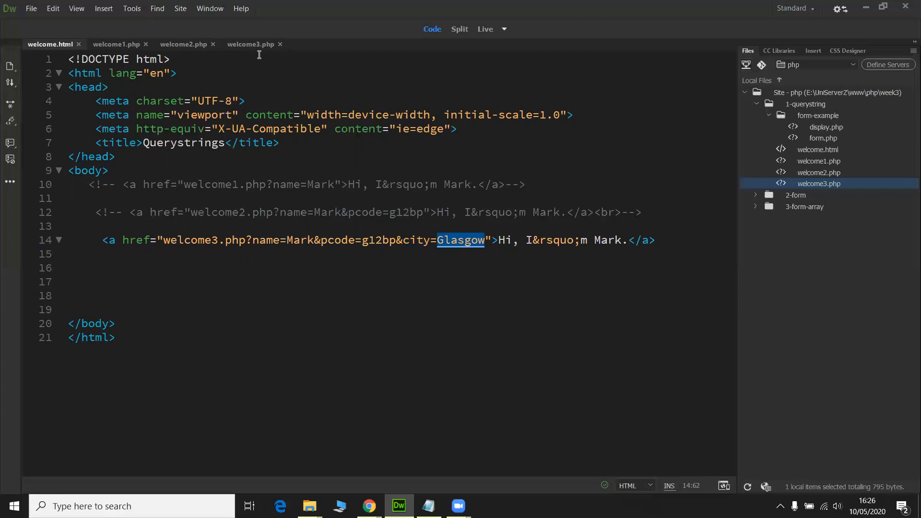
click(251, 44)
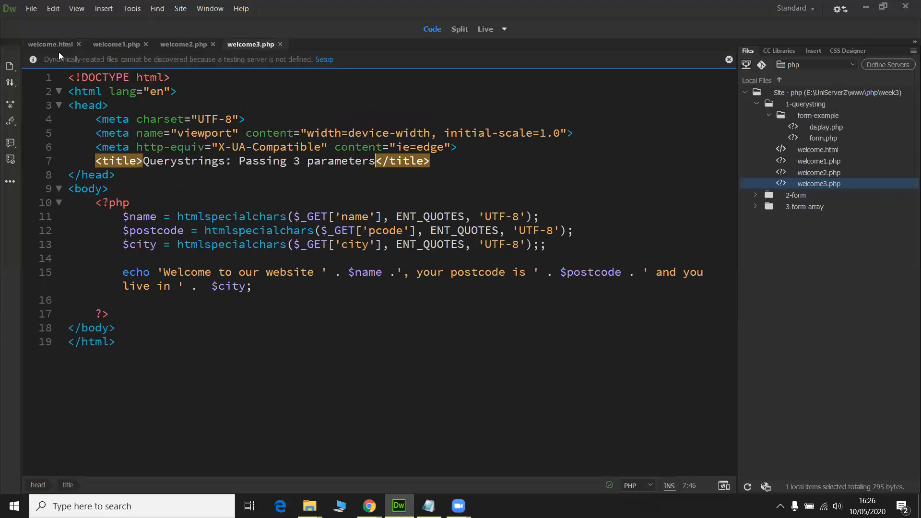
Load welcome3.php and match the name, pcode and city=Glasgow address values to the greeting text
click(50, 44)
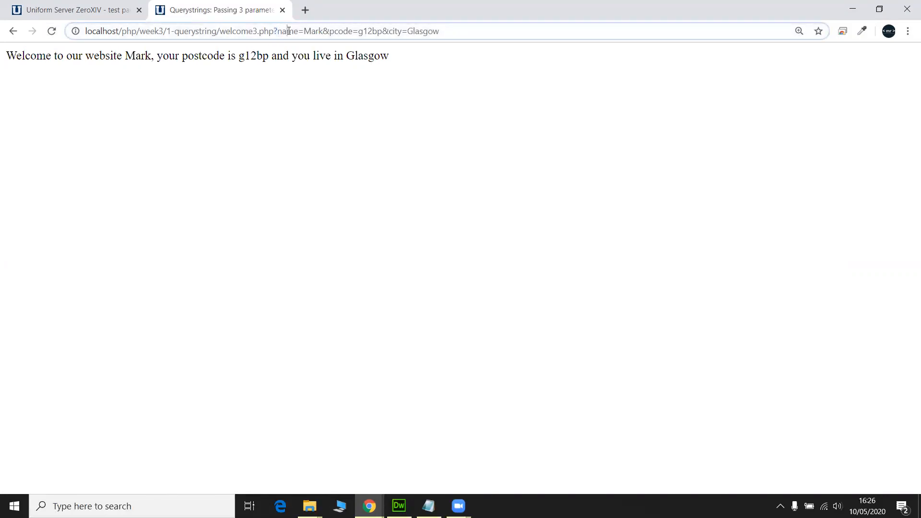
double_click(312, 30)
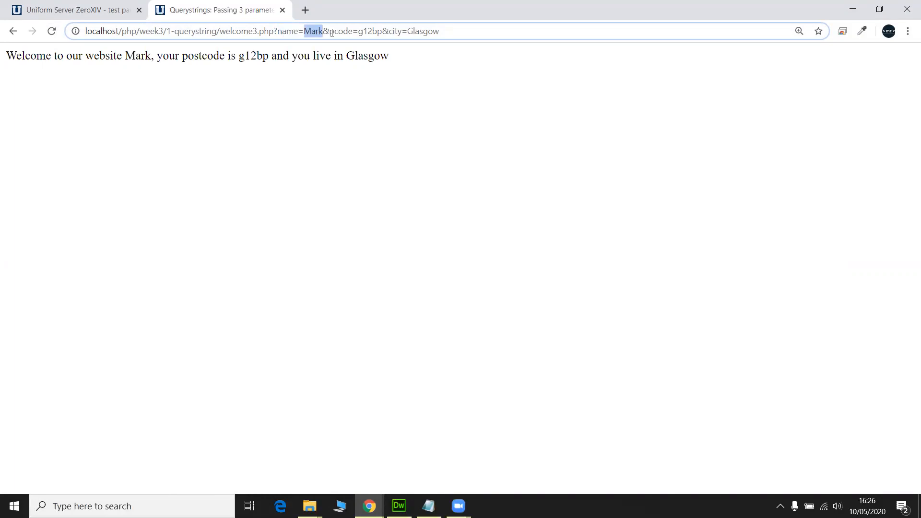
double_click(340, 30)
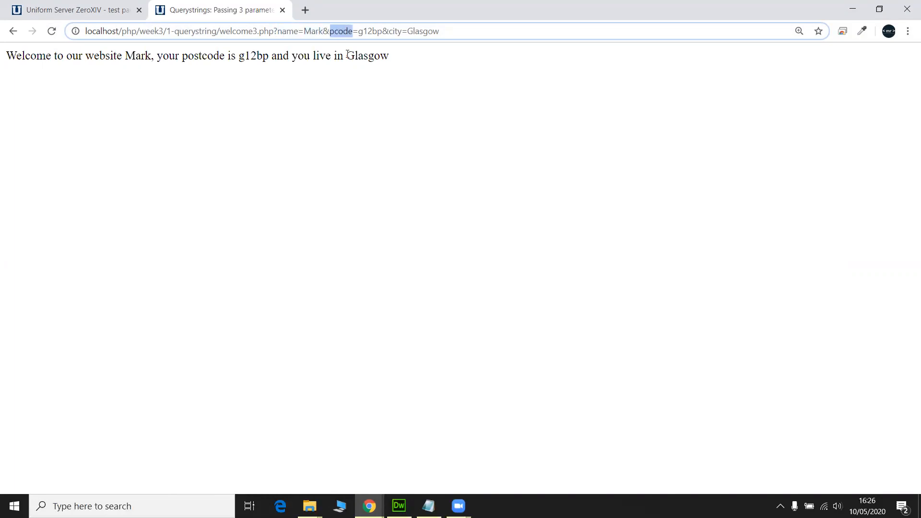
double_click(370, 31)
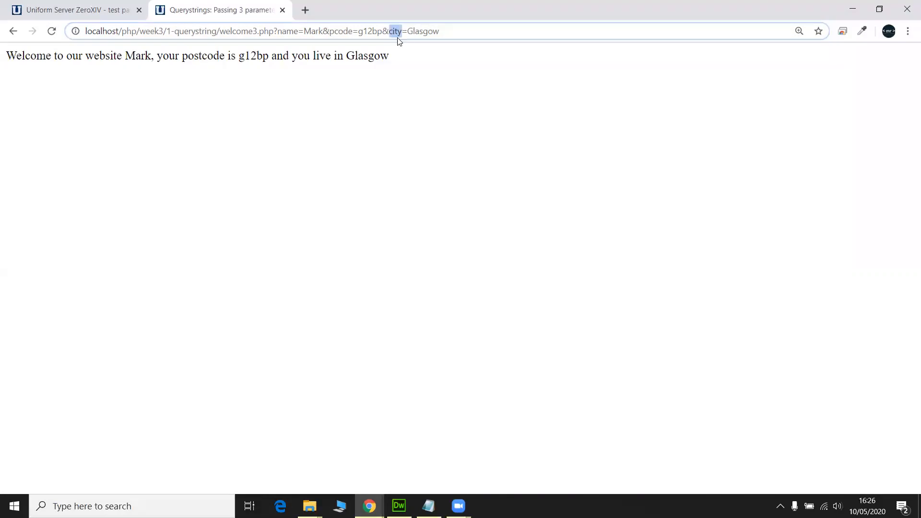
double_click(422, 31)
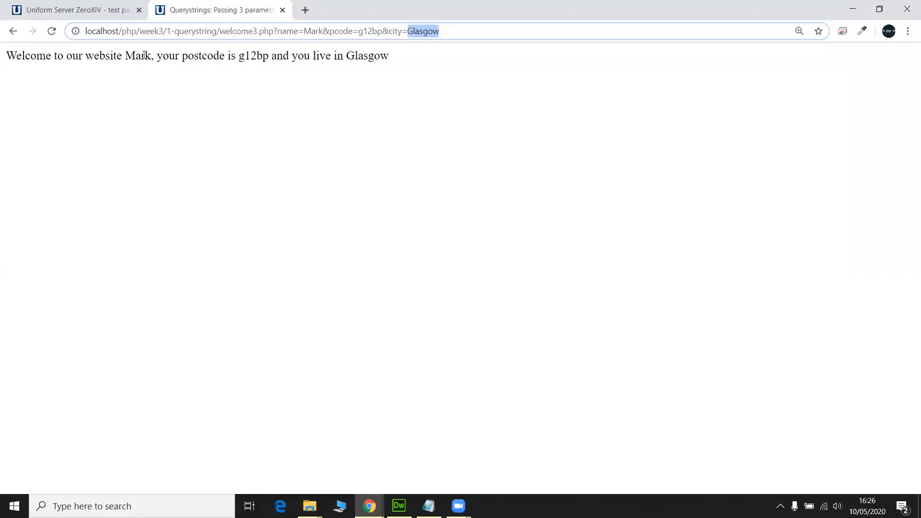
double_click(253, 55)
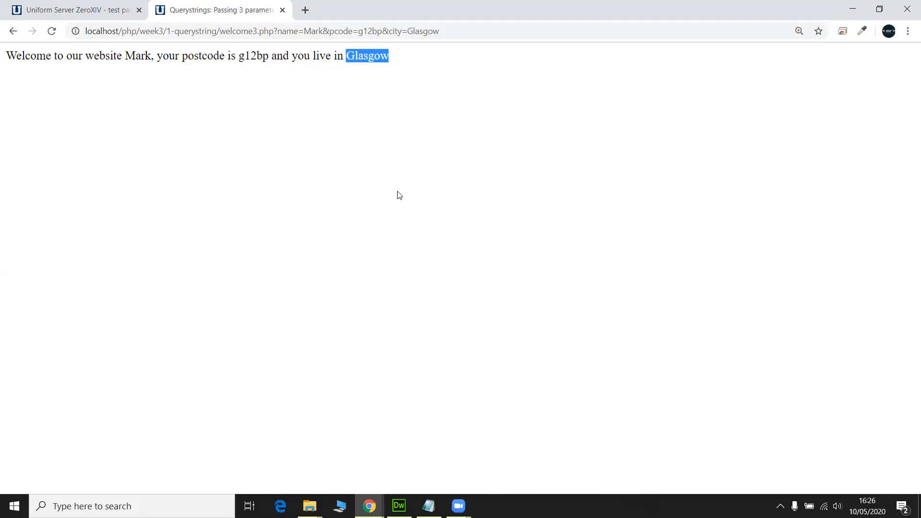
click(399, 506)
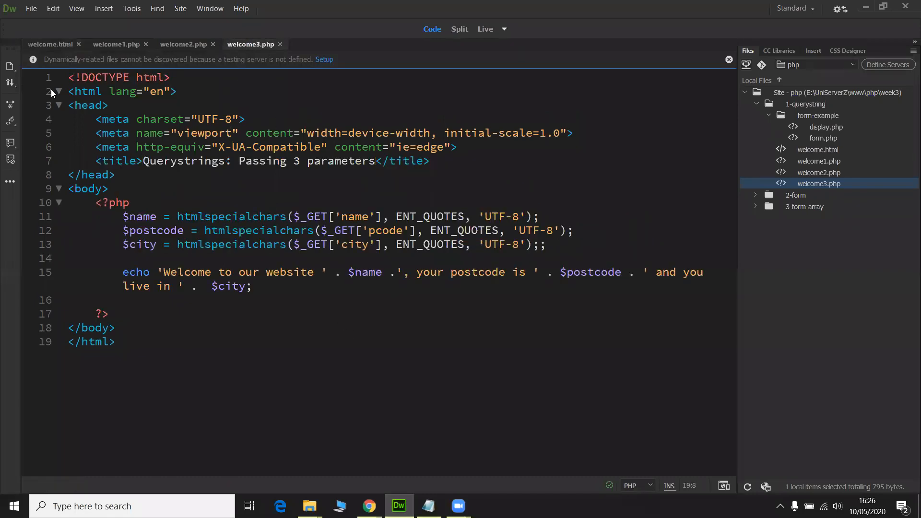
click(48, 44)
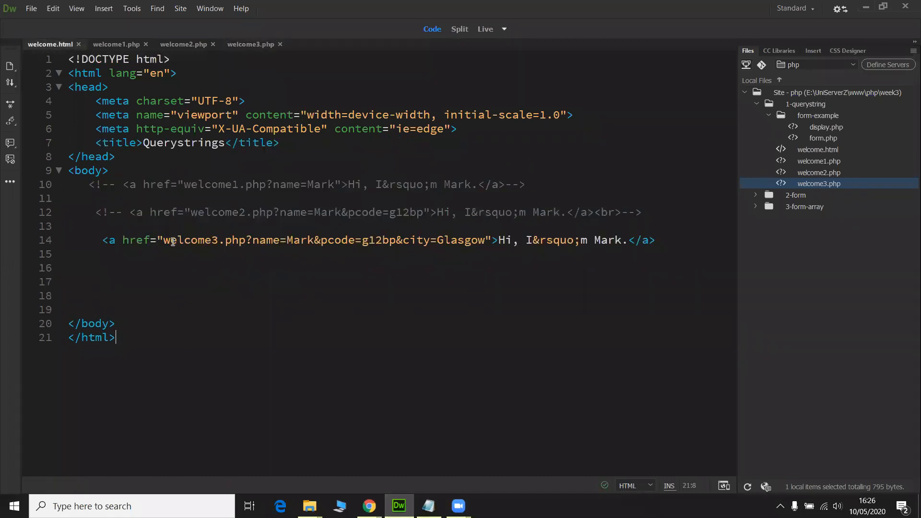
double_click(188, 240)
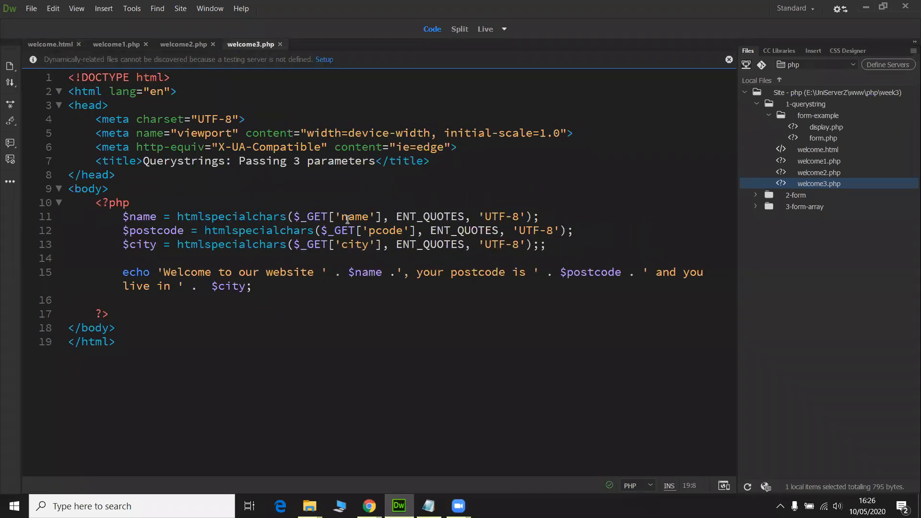
double_click(354, 216)
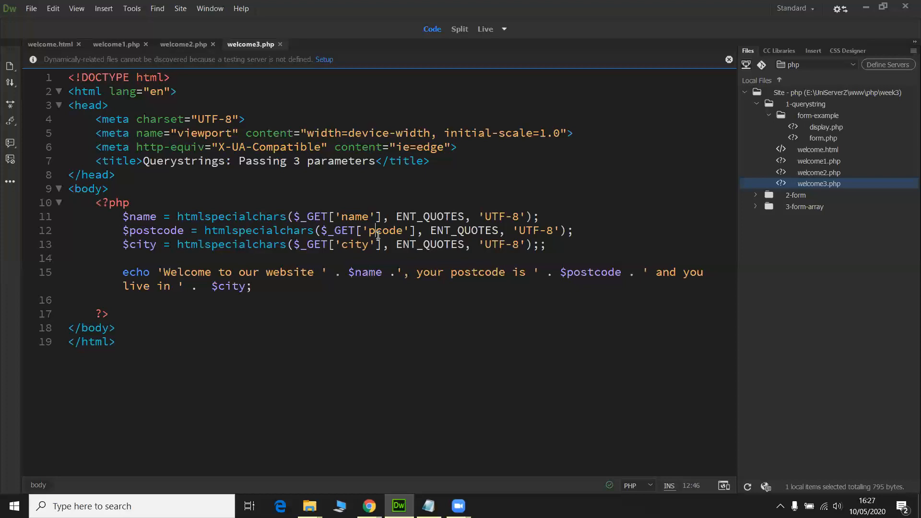
double_click(386, 231)
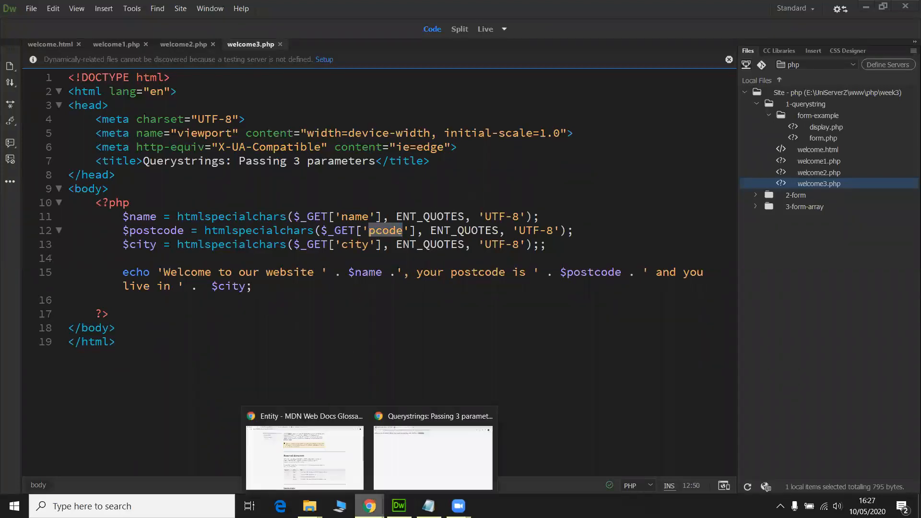
click(433, 457)
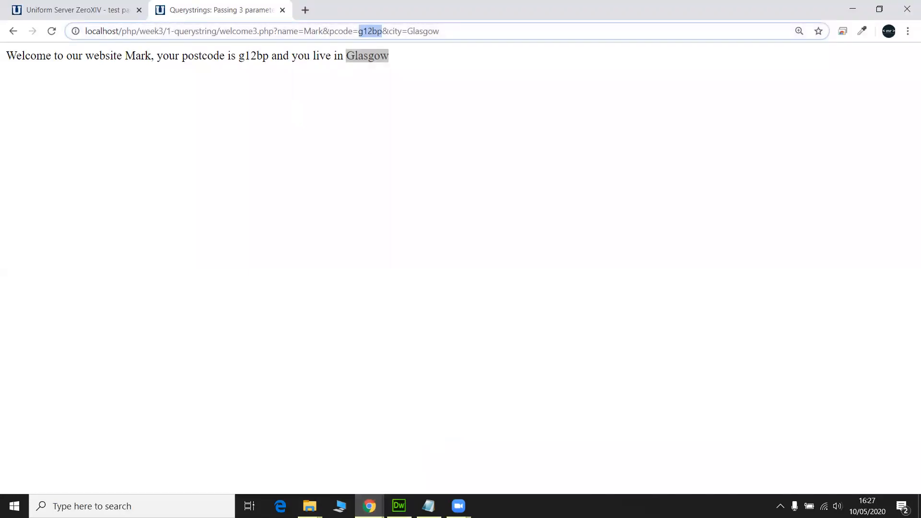
click(399, 505)
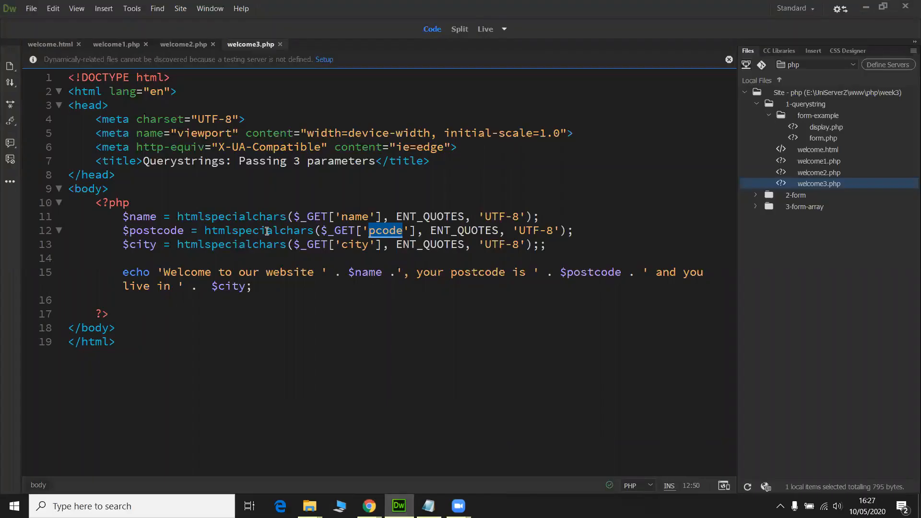
double_click(153, 231)
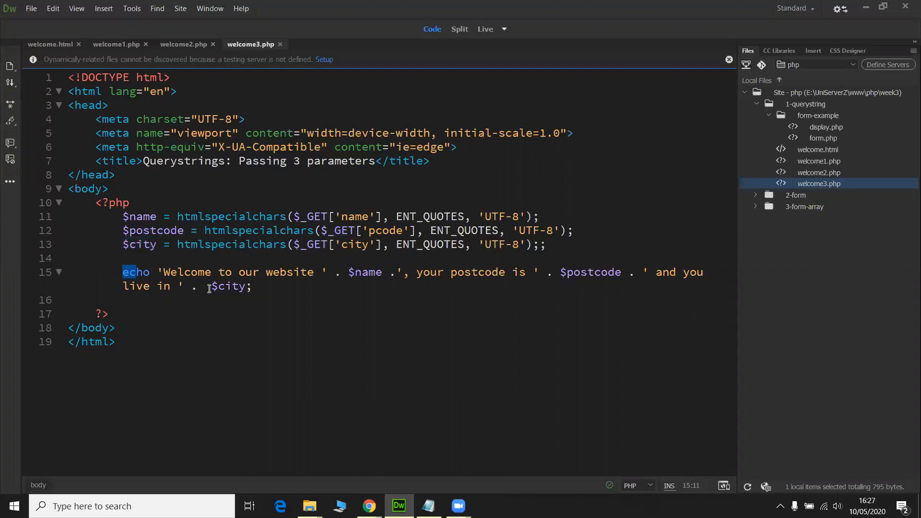
drag(122, 272, 252, 287)
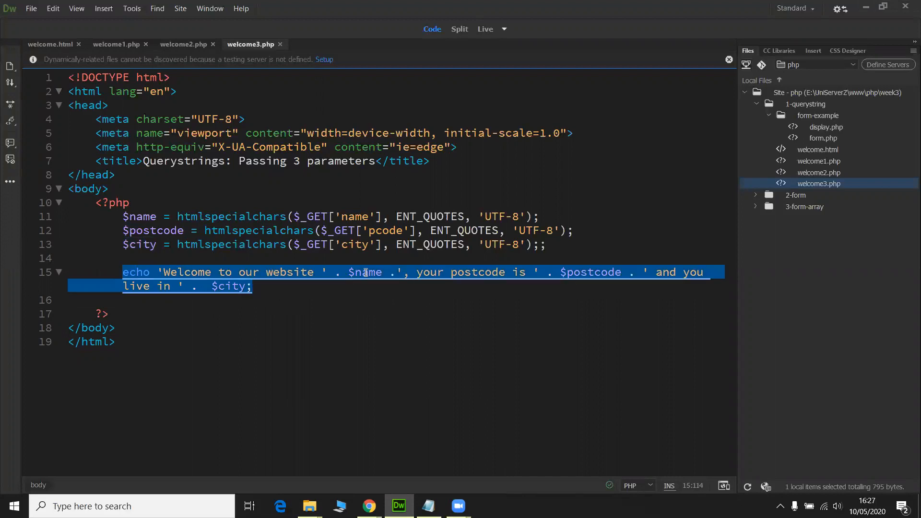
double_click(364, 272)
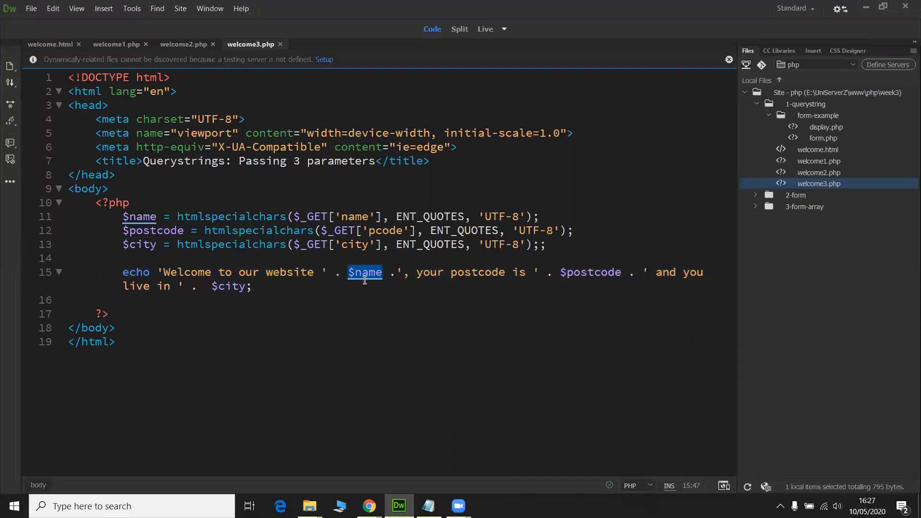